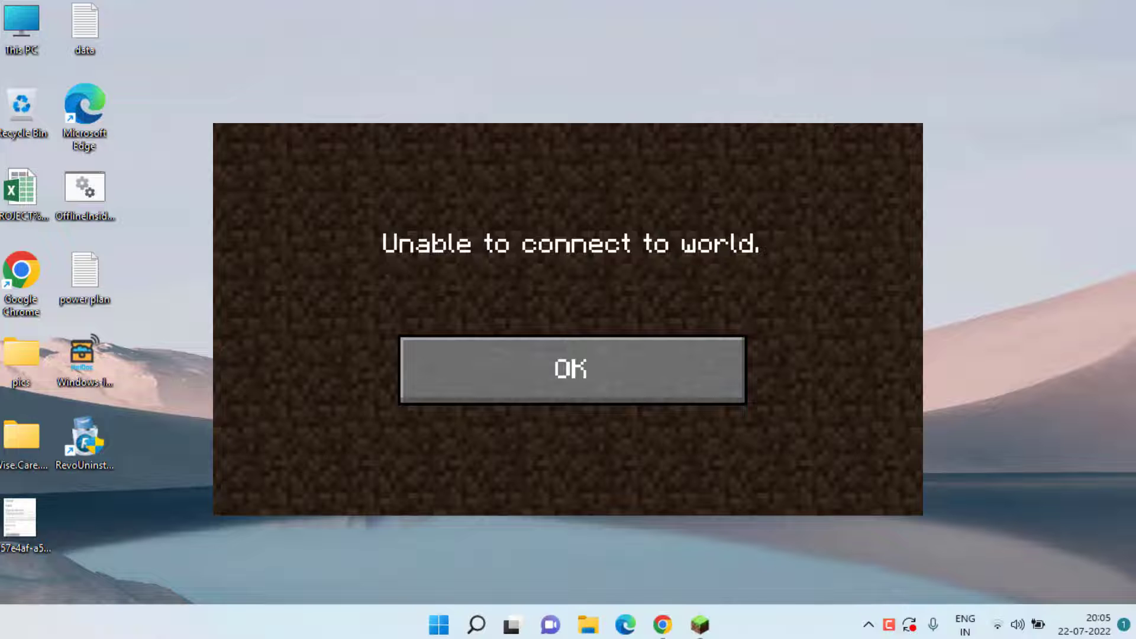
Step: Dismiss Minecraft's 'Unable to connect to world' error with OK
click(573, 368)
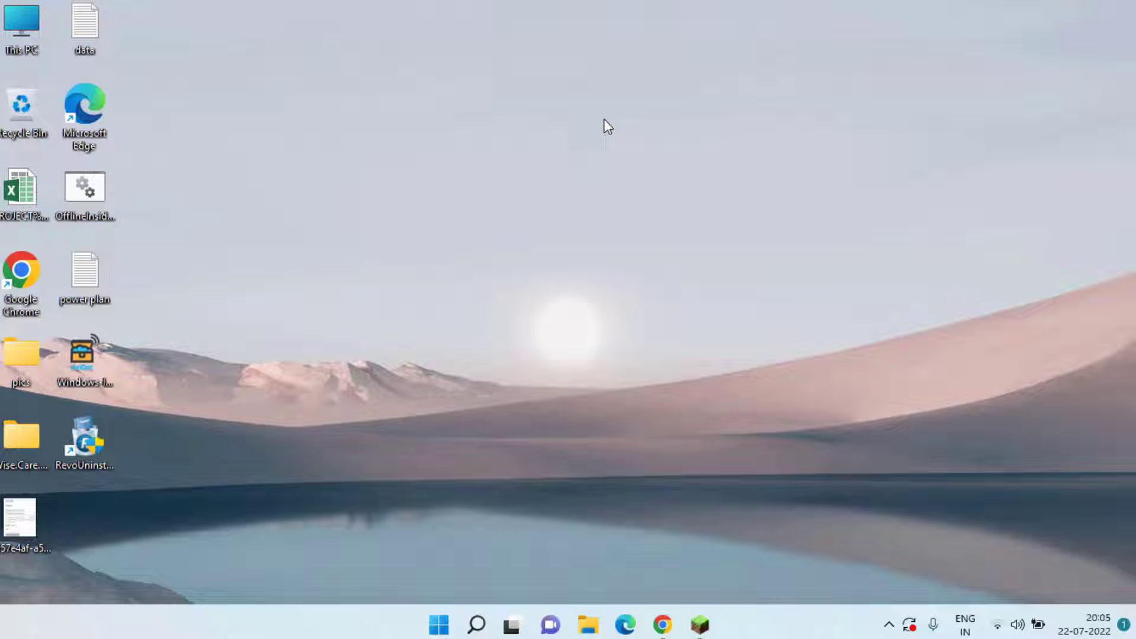
mouse_move(592, 247)
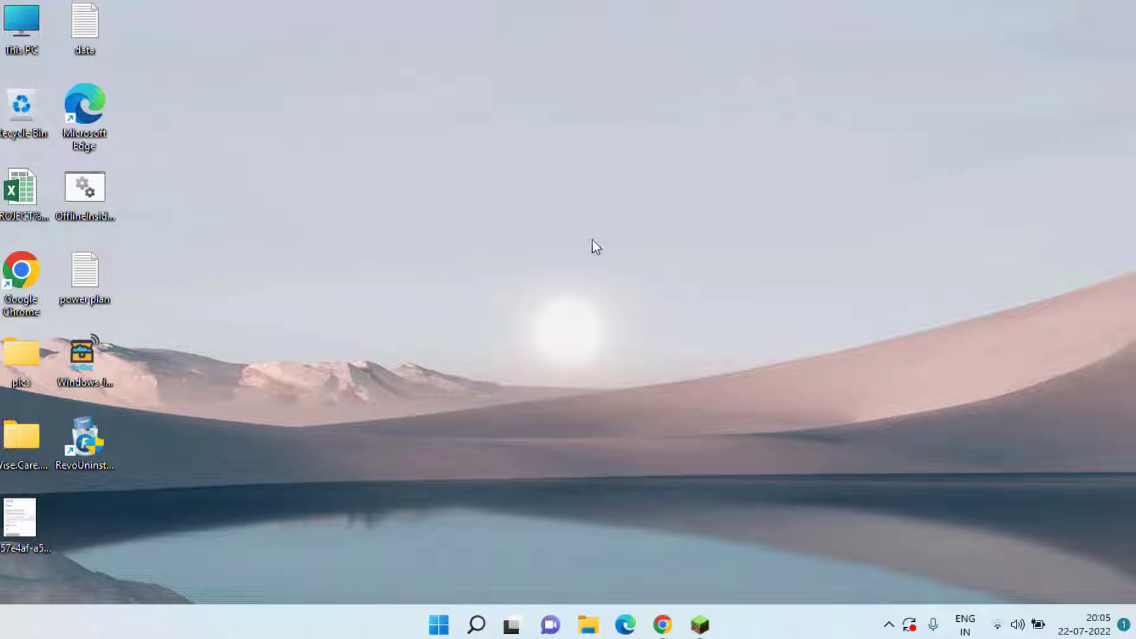
Step: Search the Start menu for 'control' to reach Control Panel
click(435, 622)
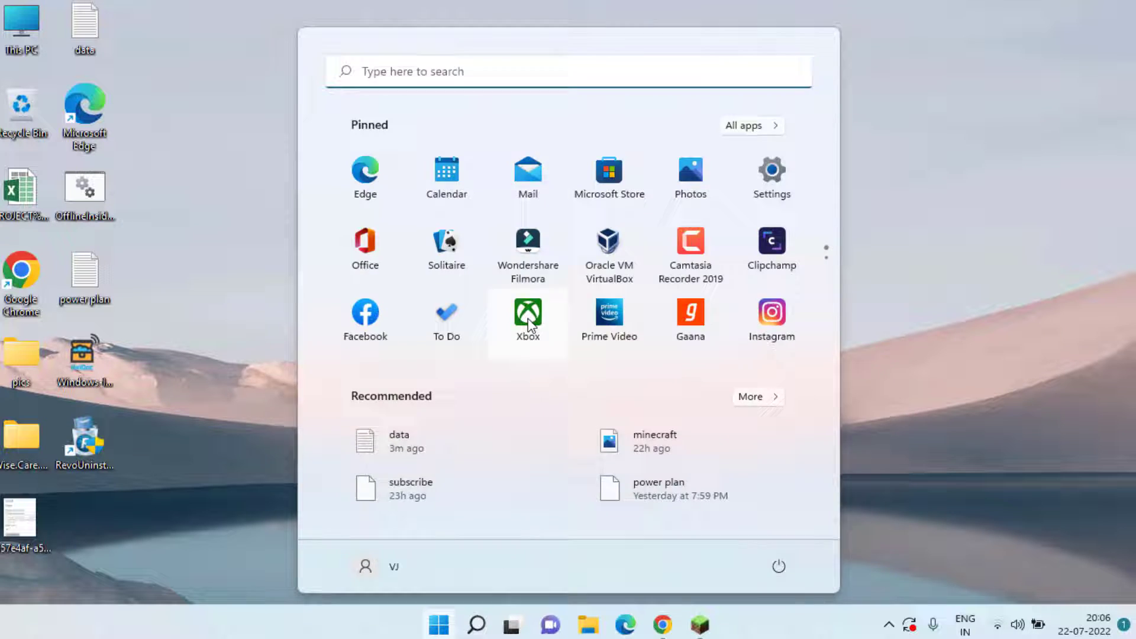
text(control)
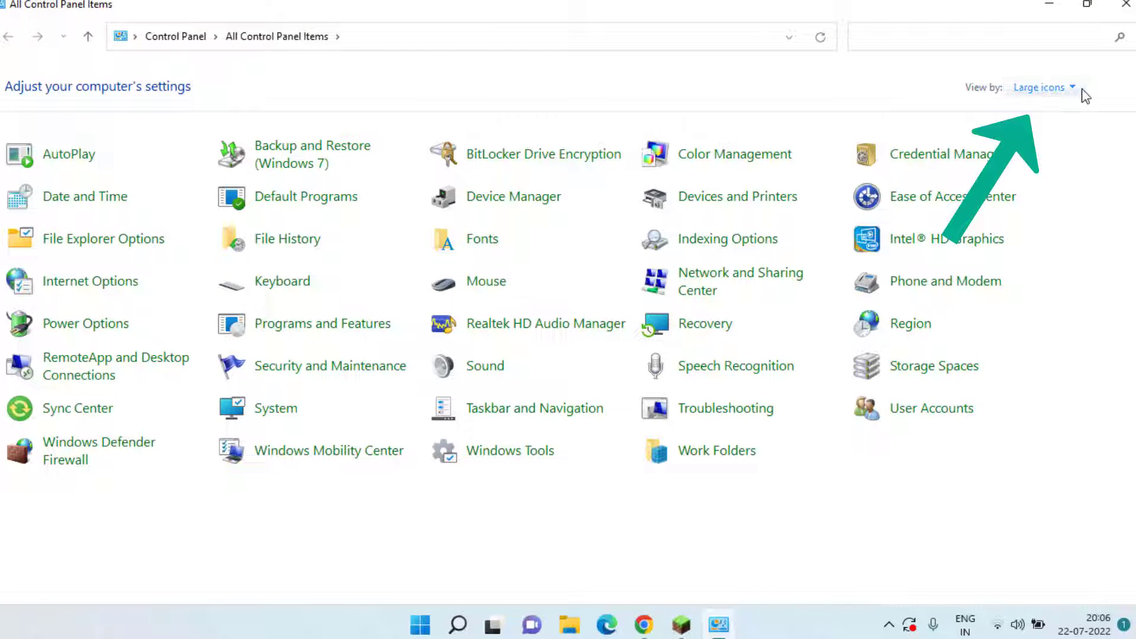
mouse_move(1062, 71)
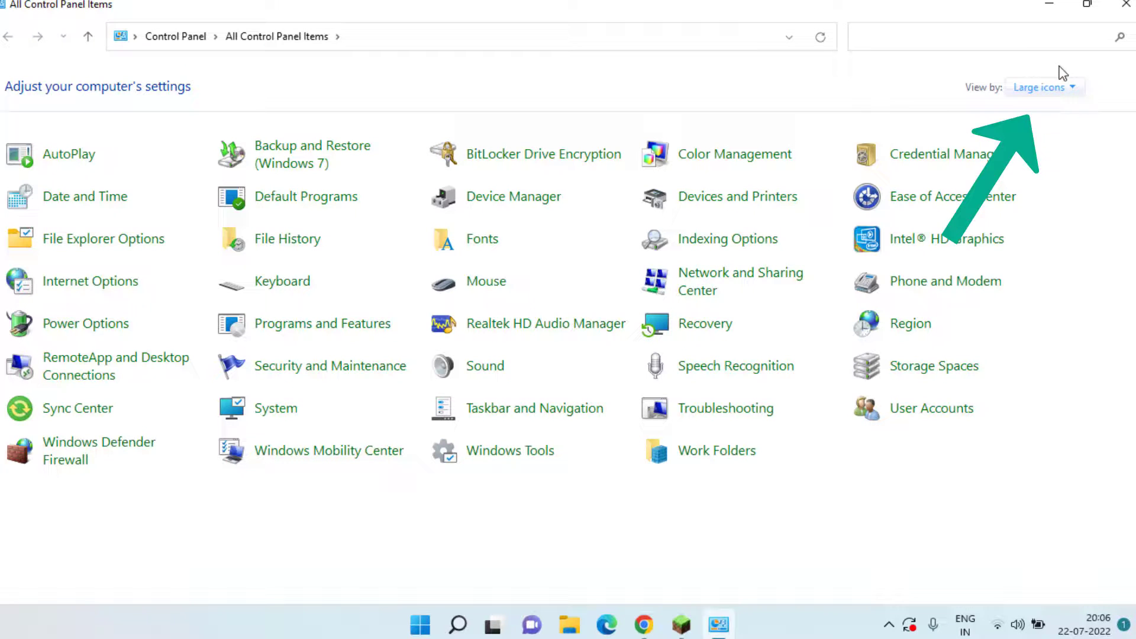
mouse_move(73, 448)
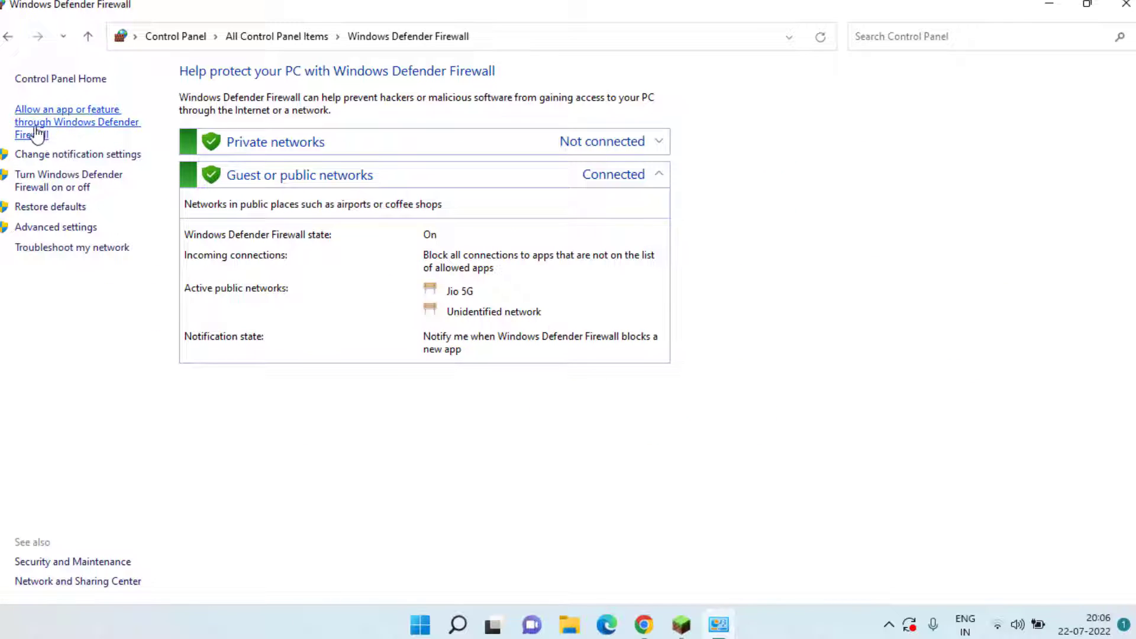
mouse_move(71, 122)
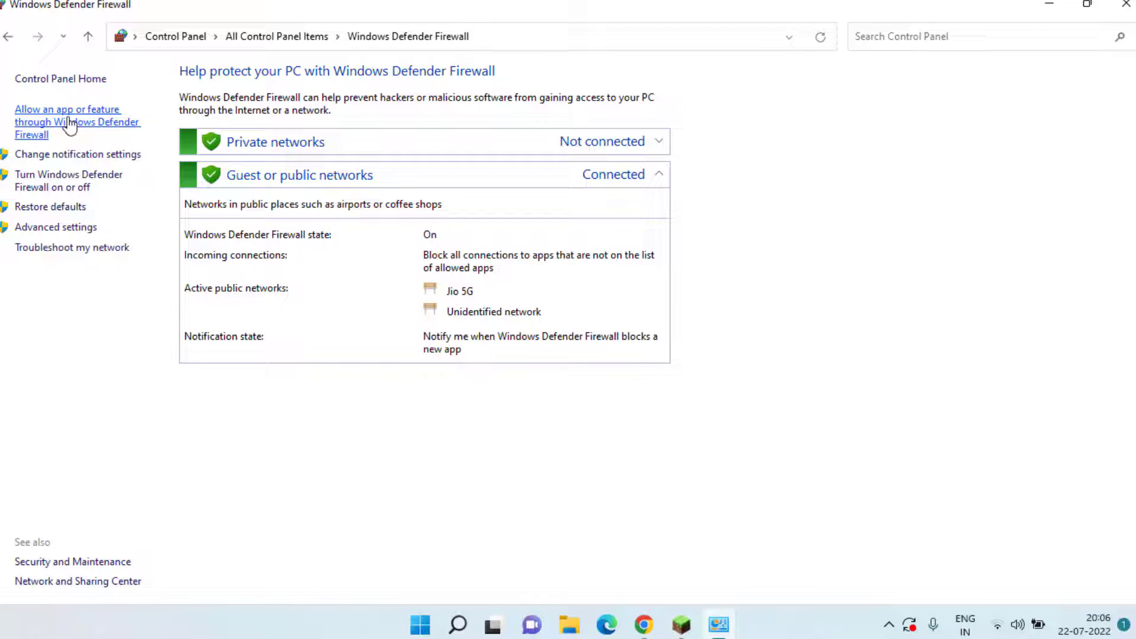
Step: Allow Minecraft Launcher through the firewall on Private and Public networks, then close the window
click(68, 122)
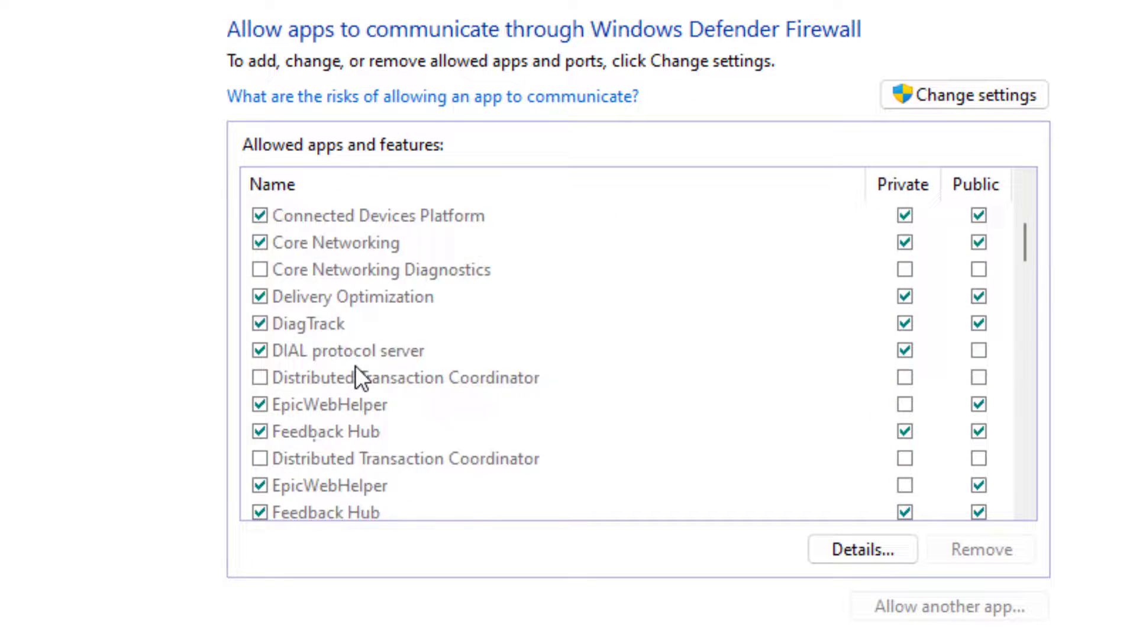
scroll(down, 3)
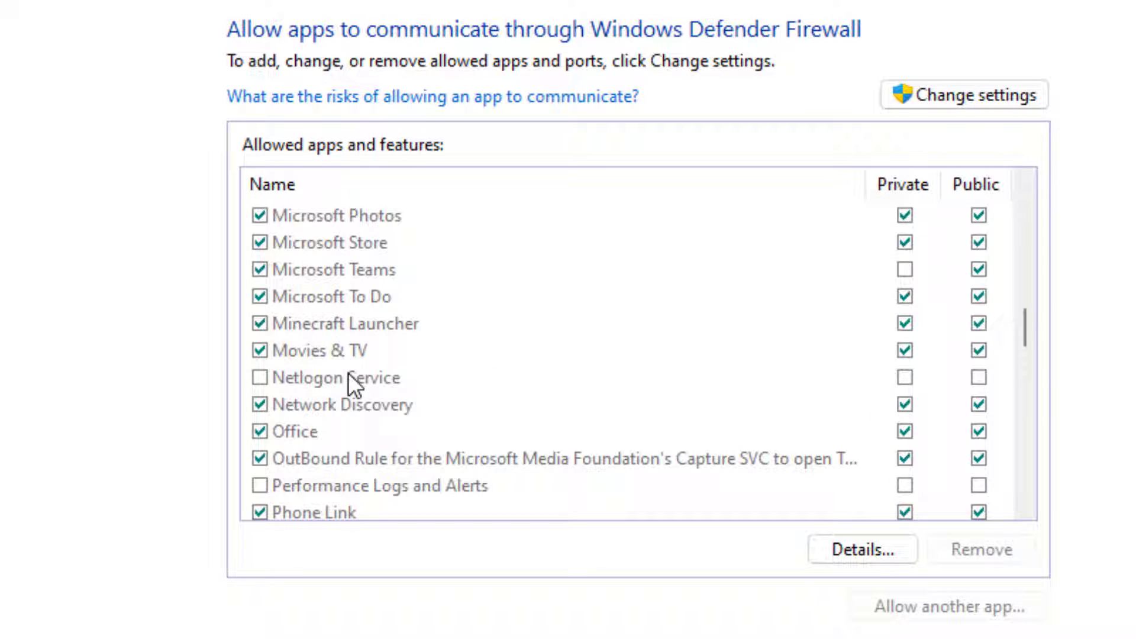
click(344, 324)
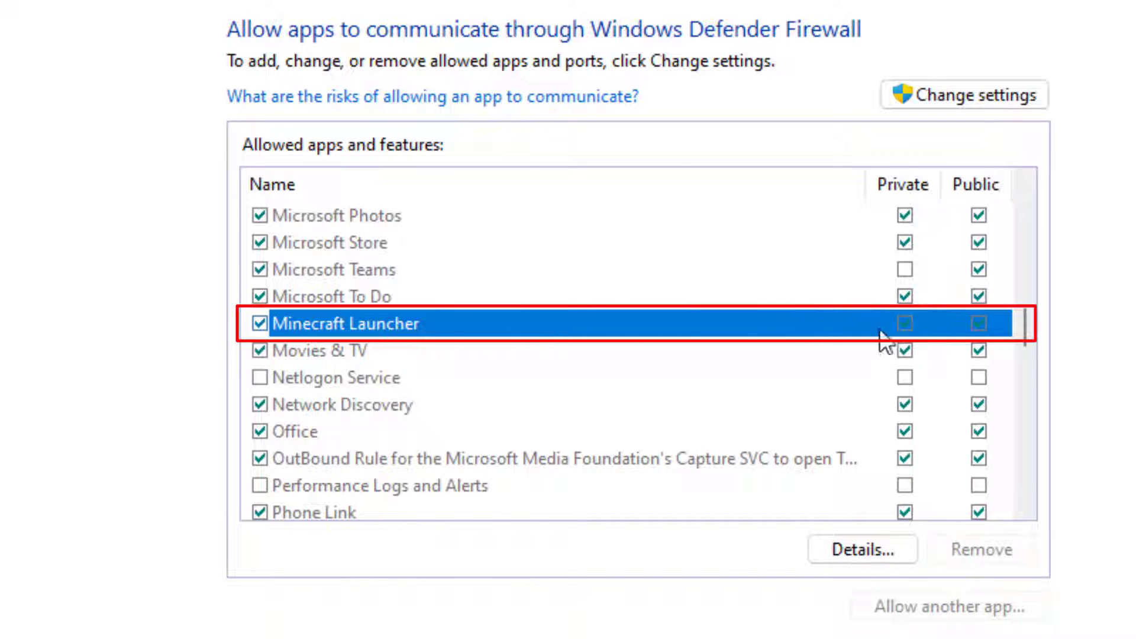
click(321, 351)
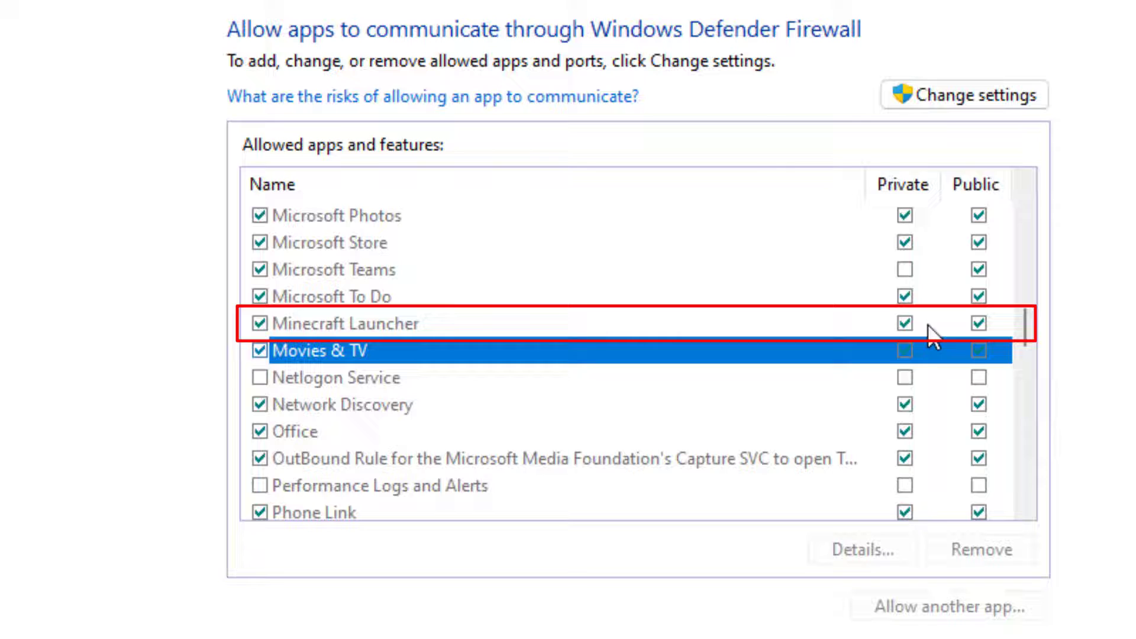
mouse_move(622, 337)
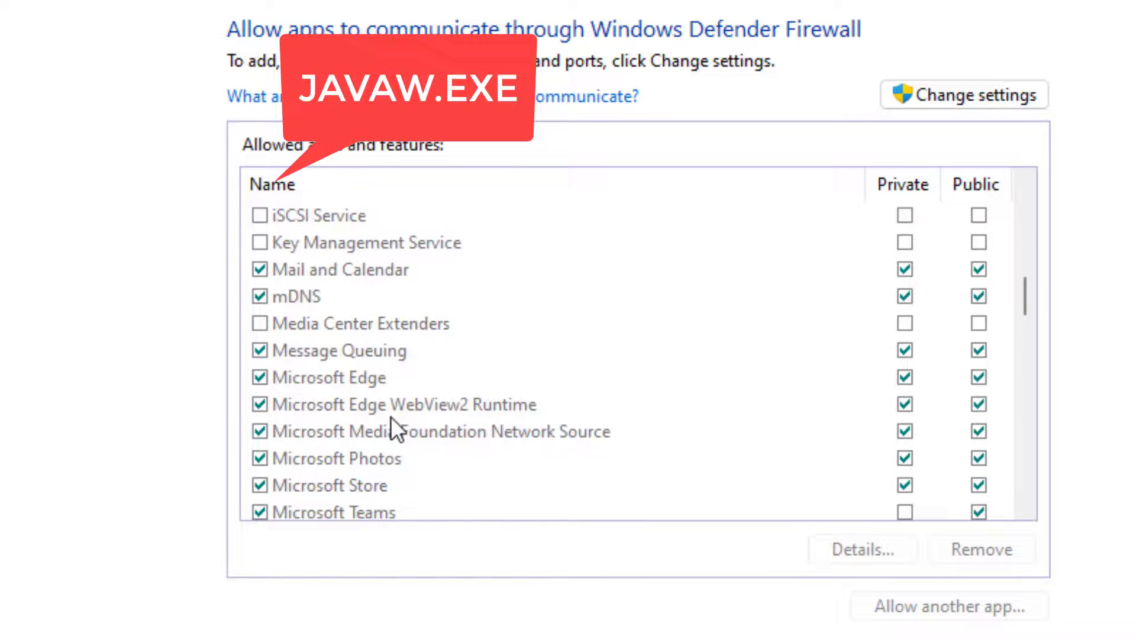
scroll(up, 3)
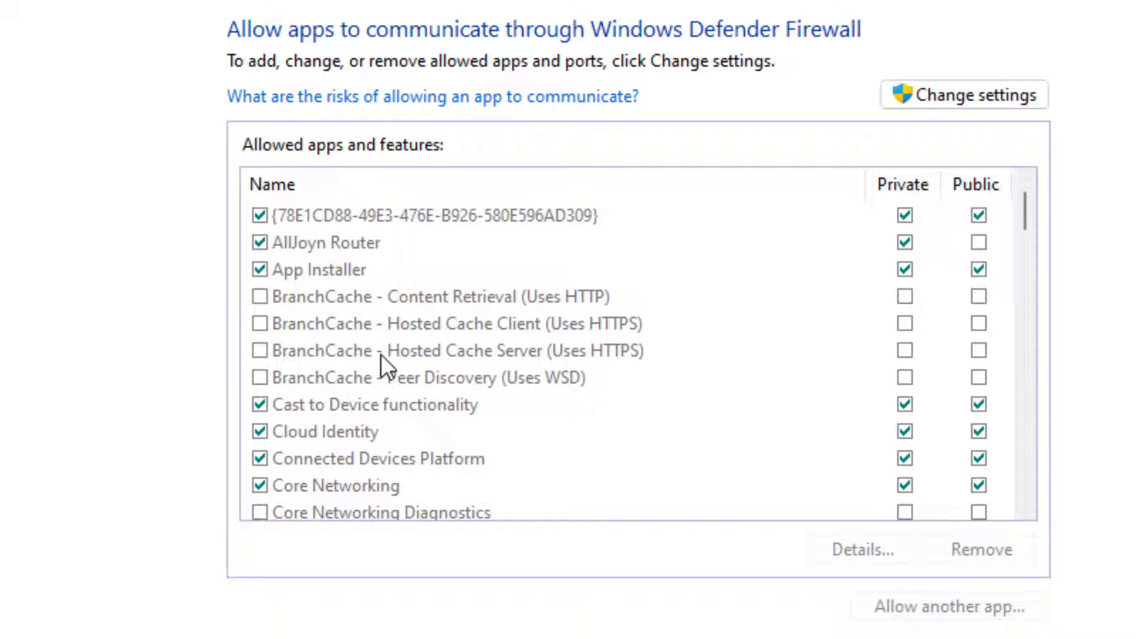
mouse_move(935, 265)
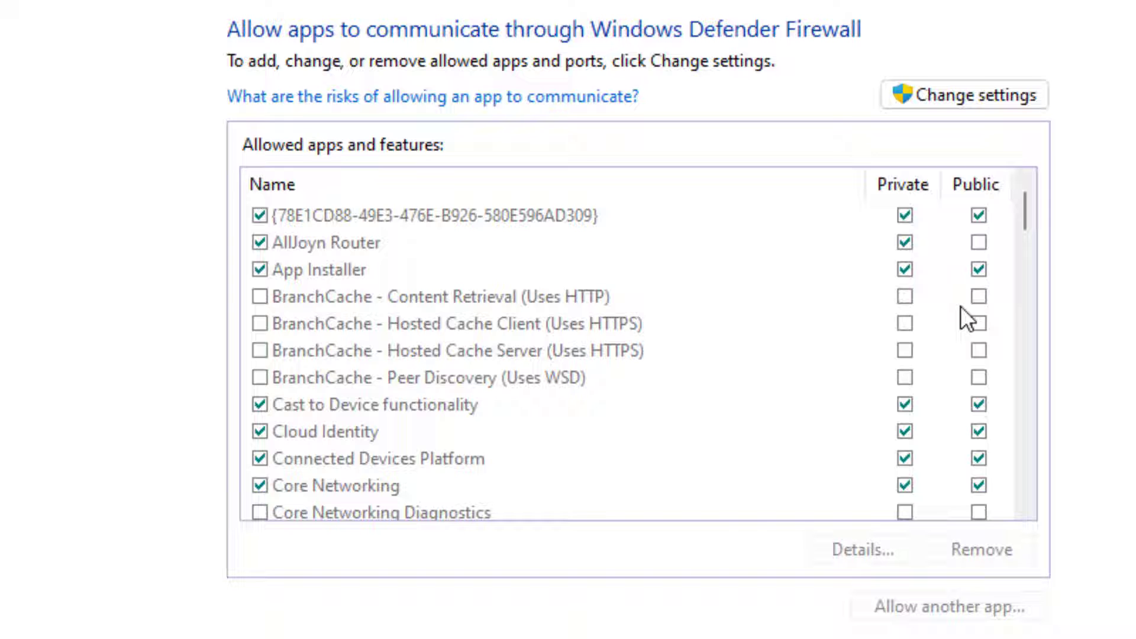
mouse_move(1052, 354)
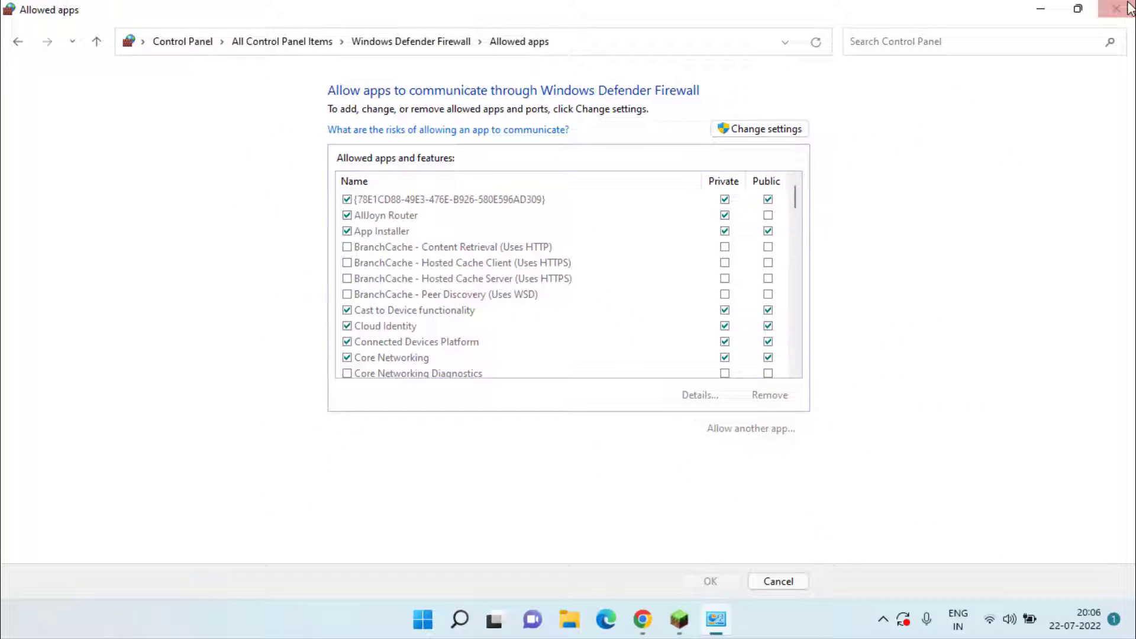
click(1118, 7)
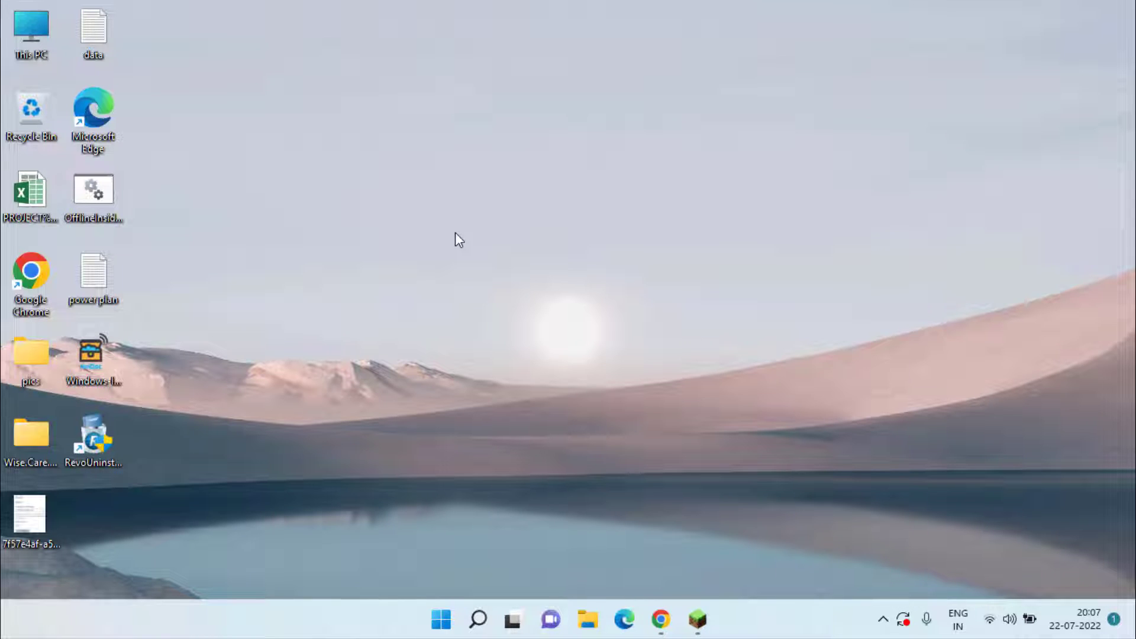
mouse_move(452, 255)
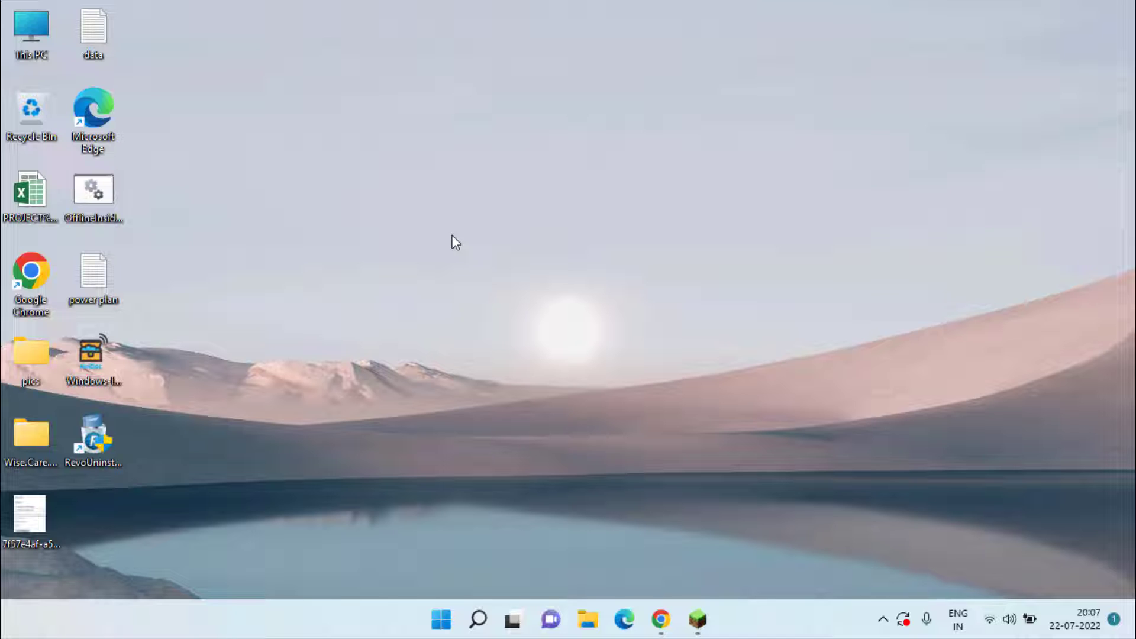
mouse_move(519, 312)
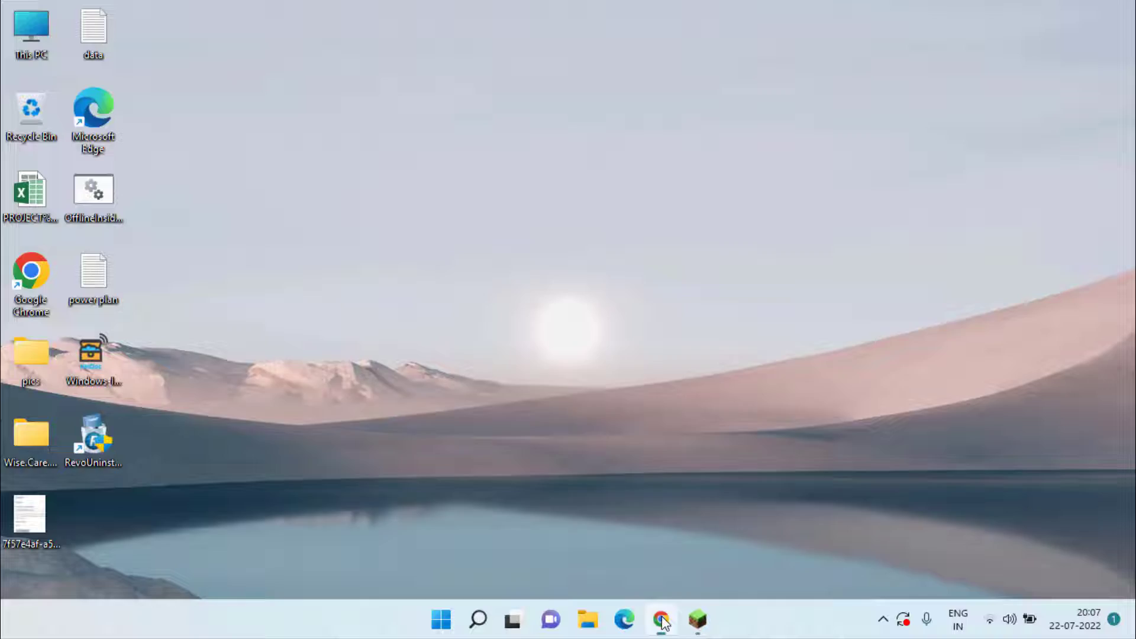
click(659, 619)
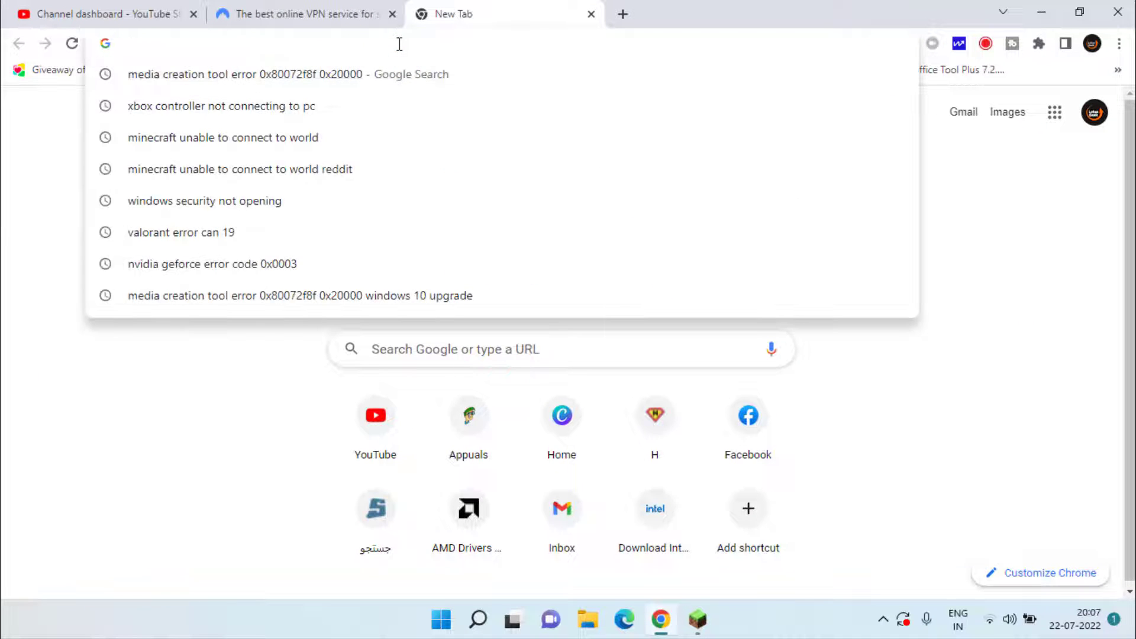
text(https://account.xbox.com/Settings)
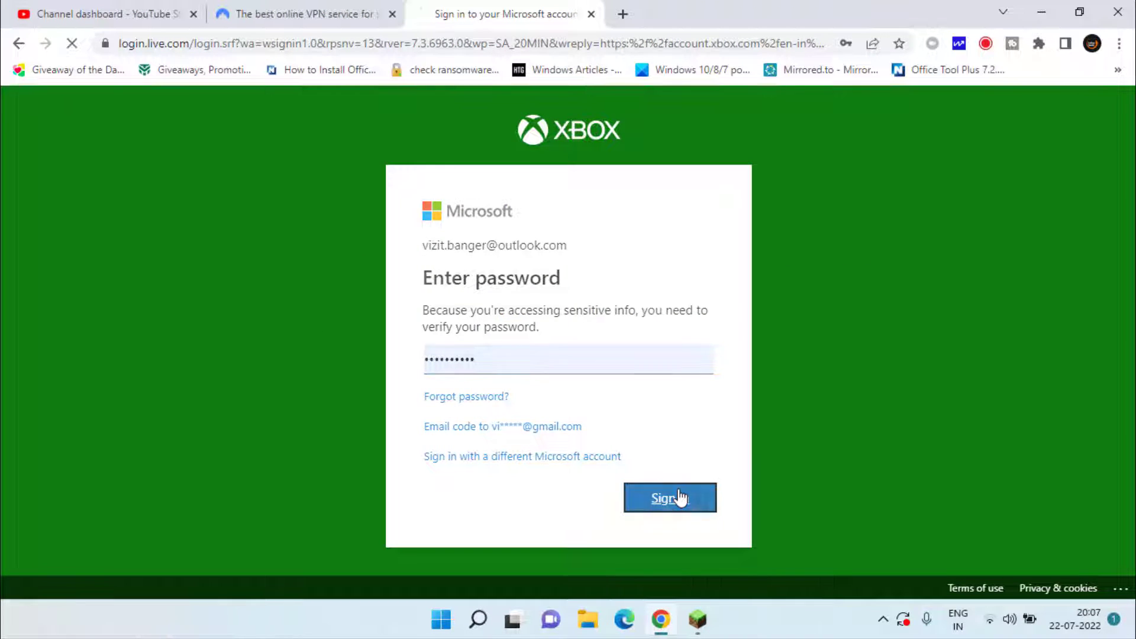
Step: Sign in, allow joining multiplayer games under Xbox One/Windows 10 Online Safety, and submit
click(671, 498)
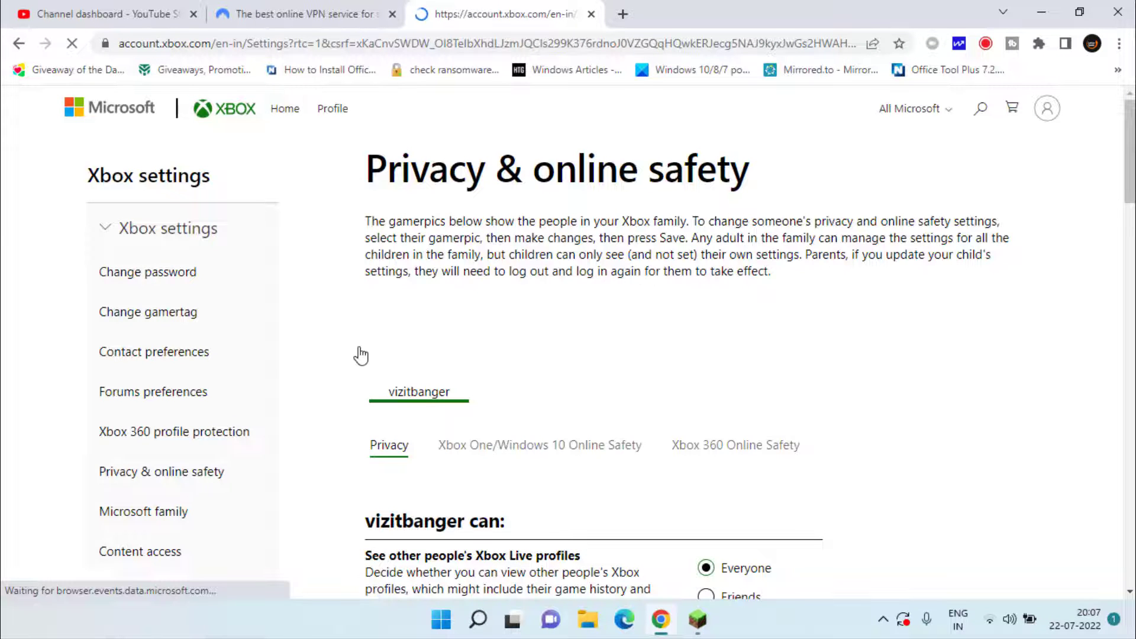
scroll(down, 3)
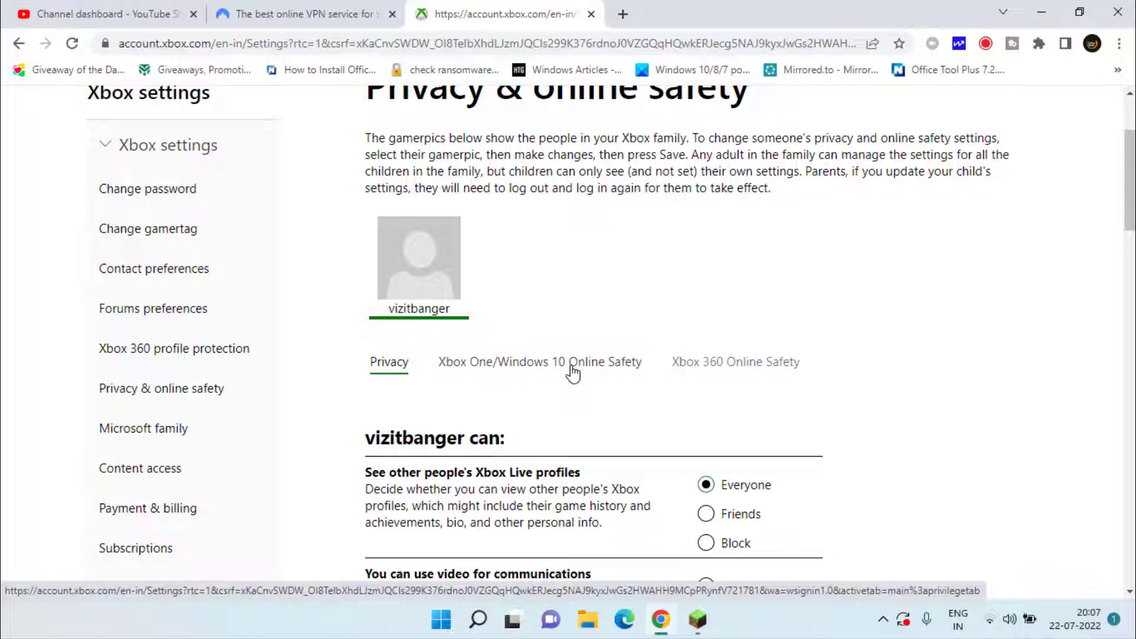
click(538, 362)
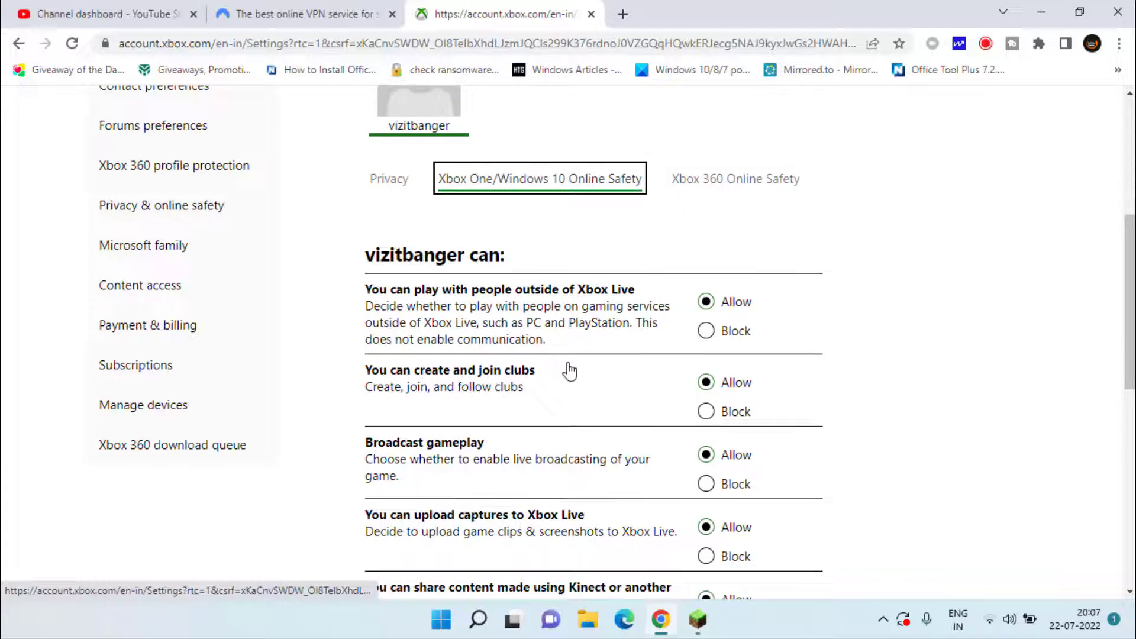
scroll(down, 3)
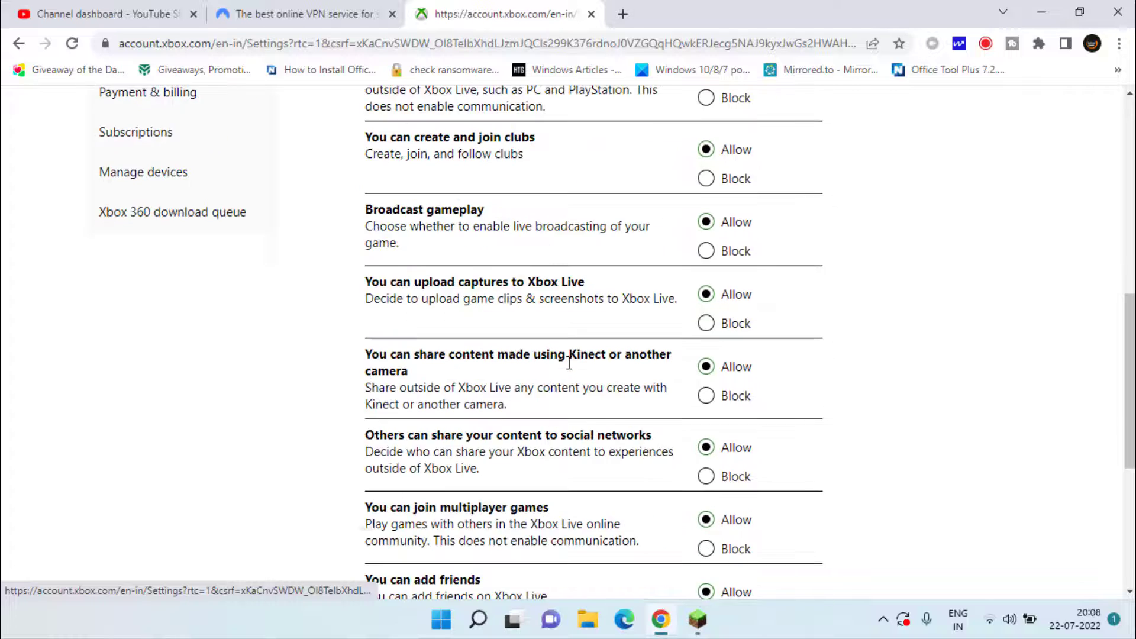
scroll(down, 3)
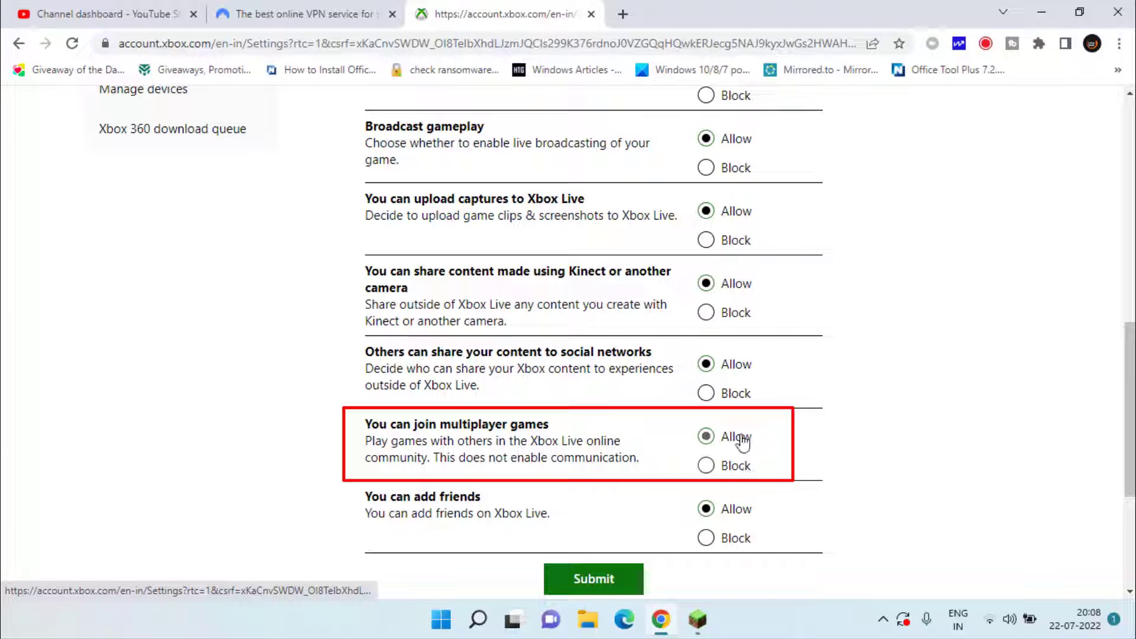
scroll(down, 3)
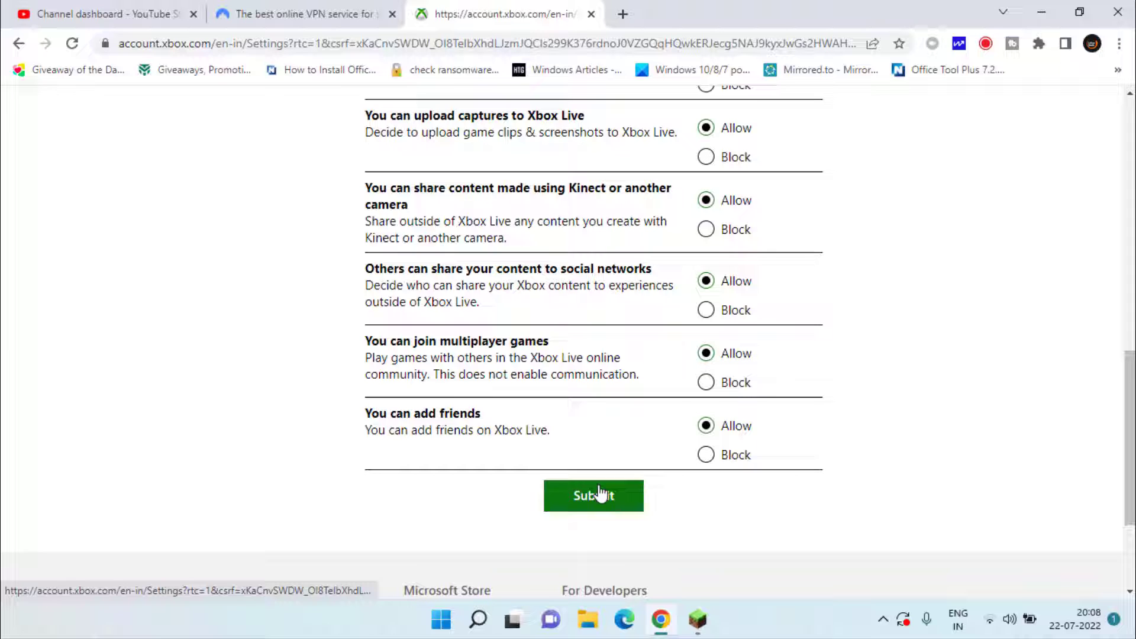
click(594, 496)
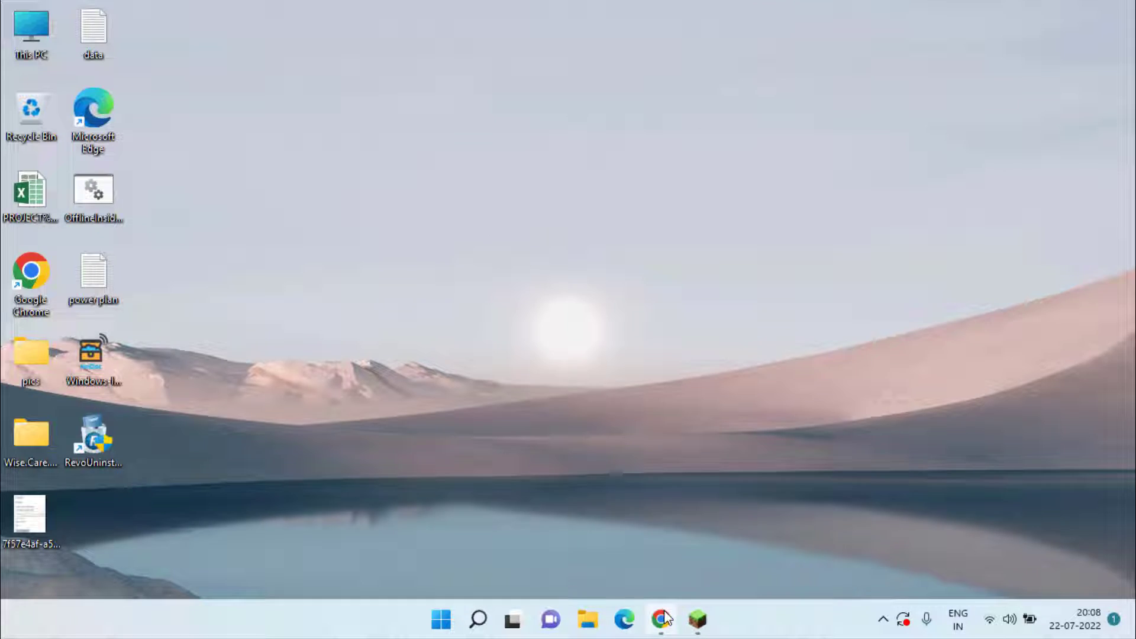
Step: Browse the NordVPN homepage, highlighting the '68% off the 2-year plan' offer and scrolling to plans
click(658, 619)
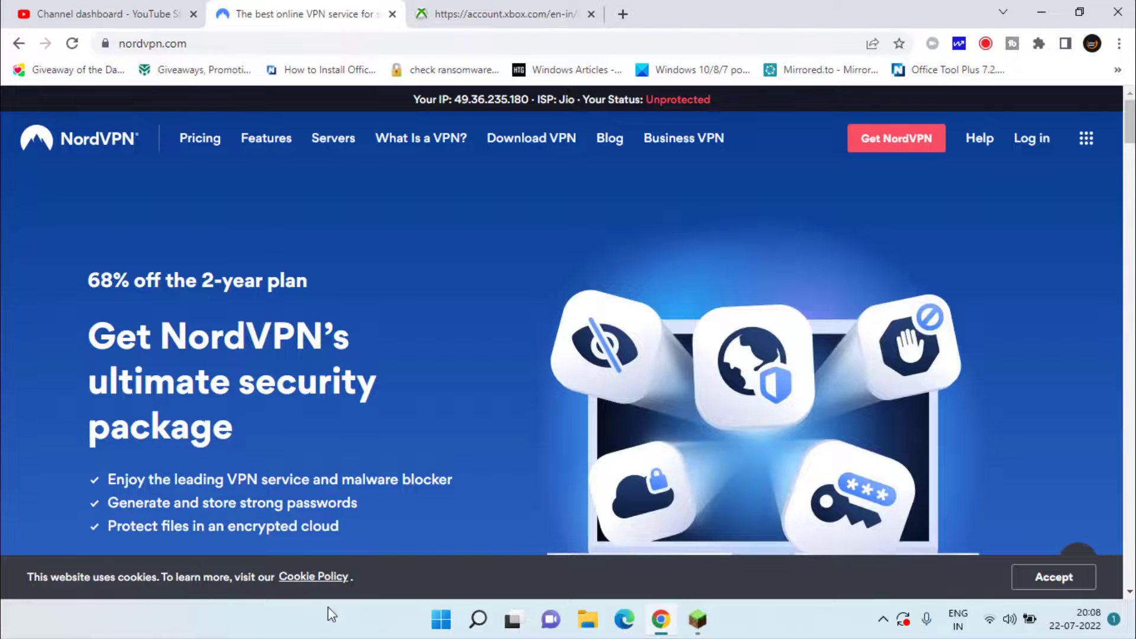
mouse_move(167, 337)
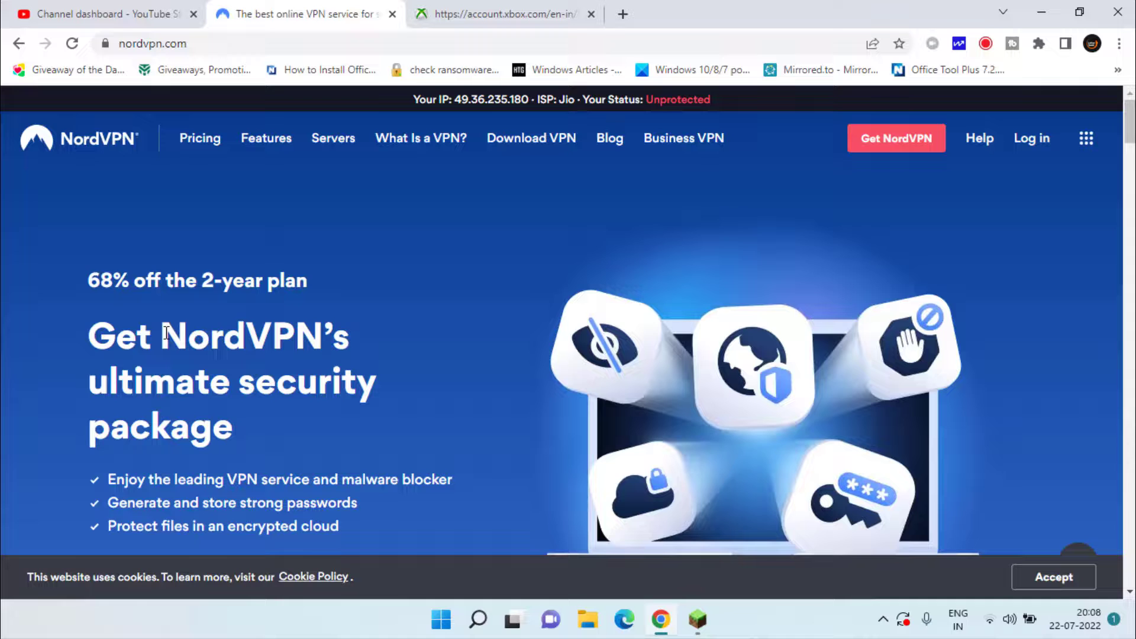
double_click(241, 337)
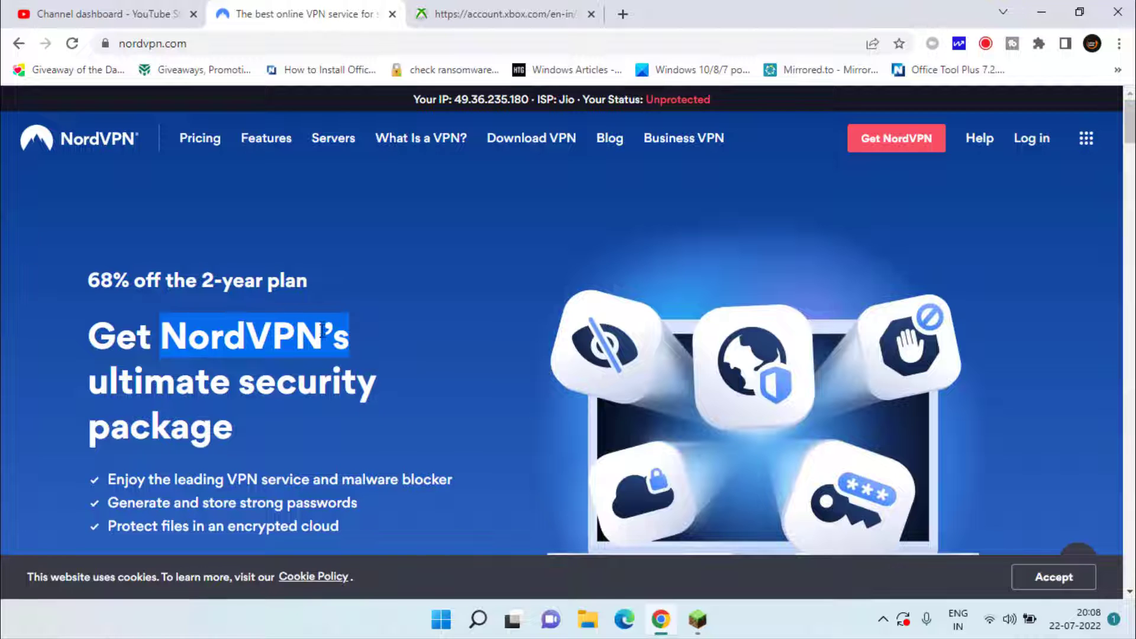
click(273, 309)
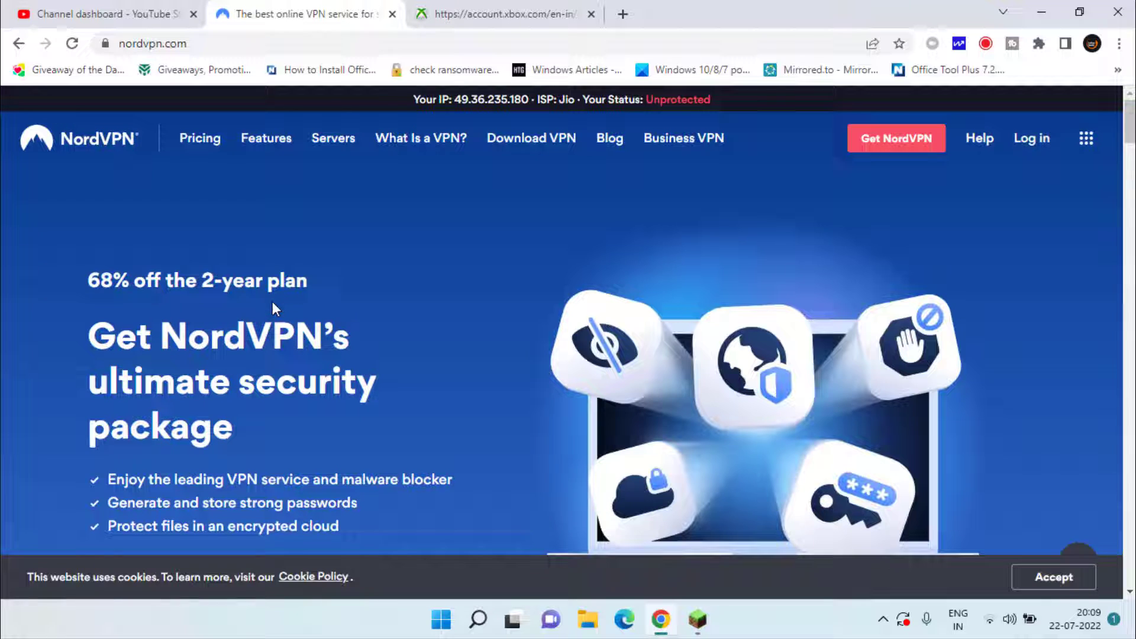
mouse_move(272, 343)
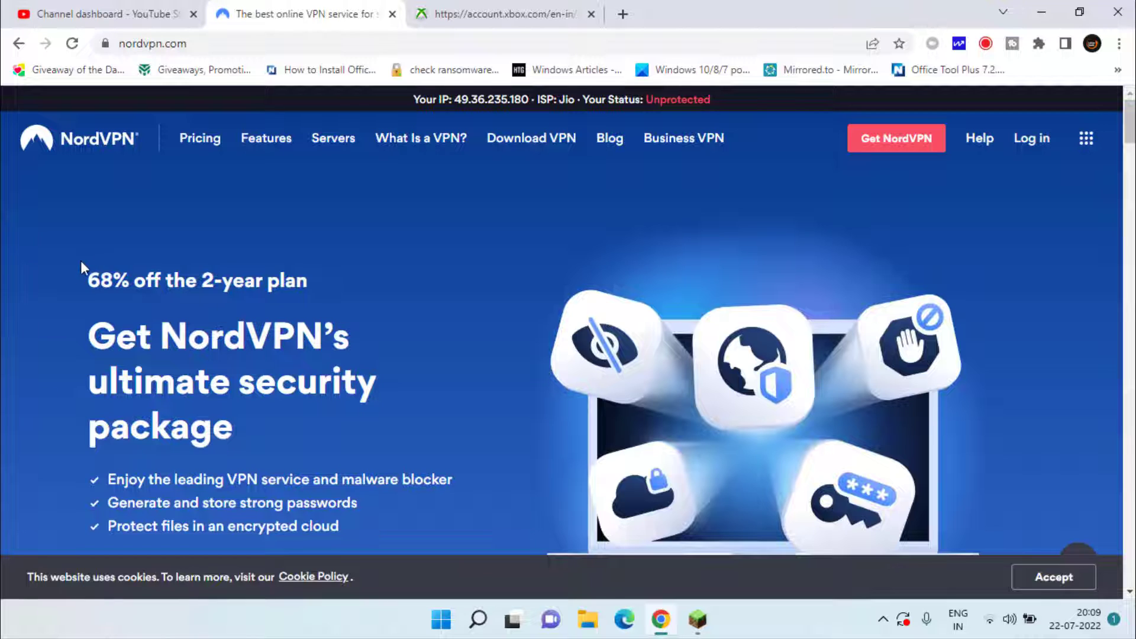
drag(87, 281, 308, 280)
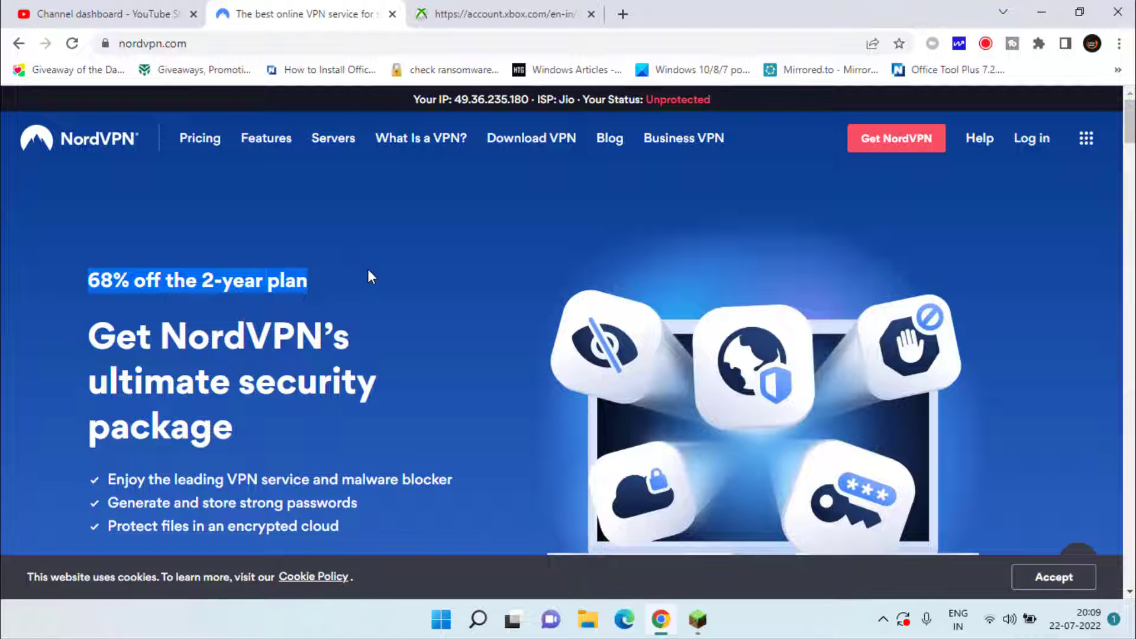
scroll(down, 3)
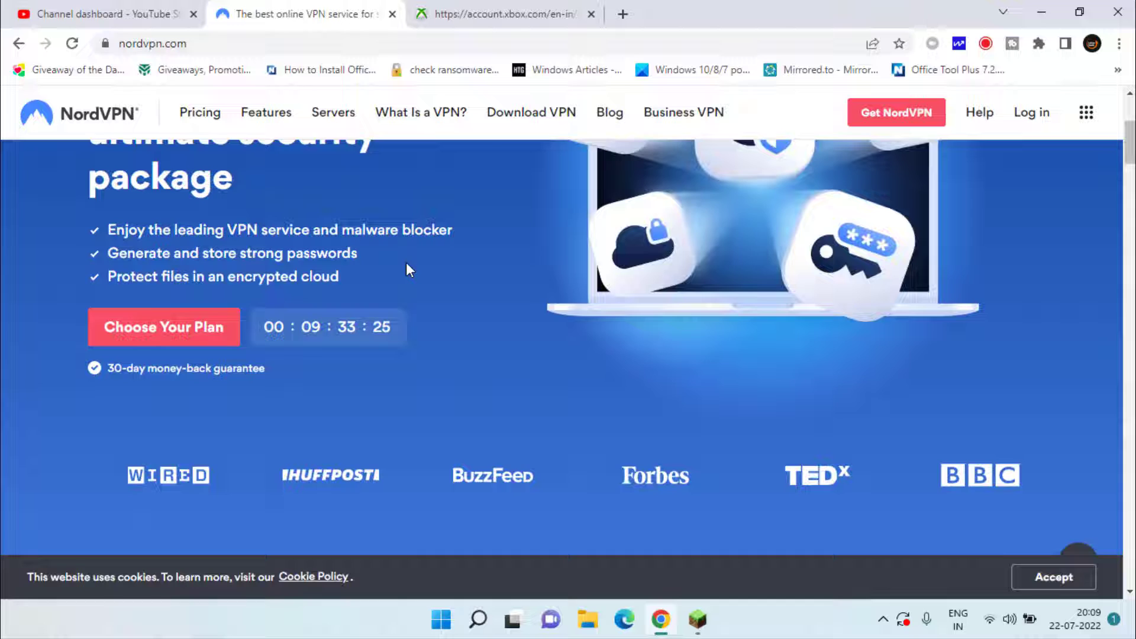
scroll(down, 3)
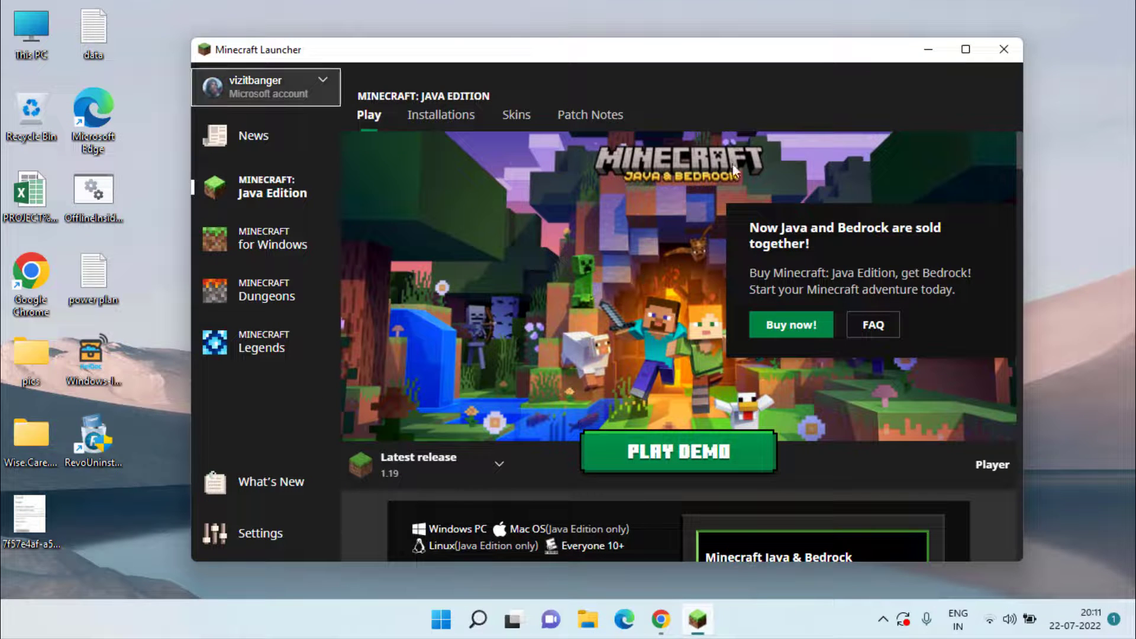
mouse_move(689, 315)
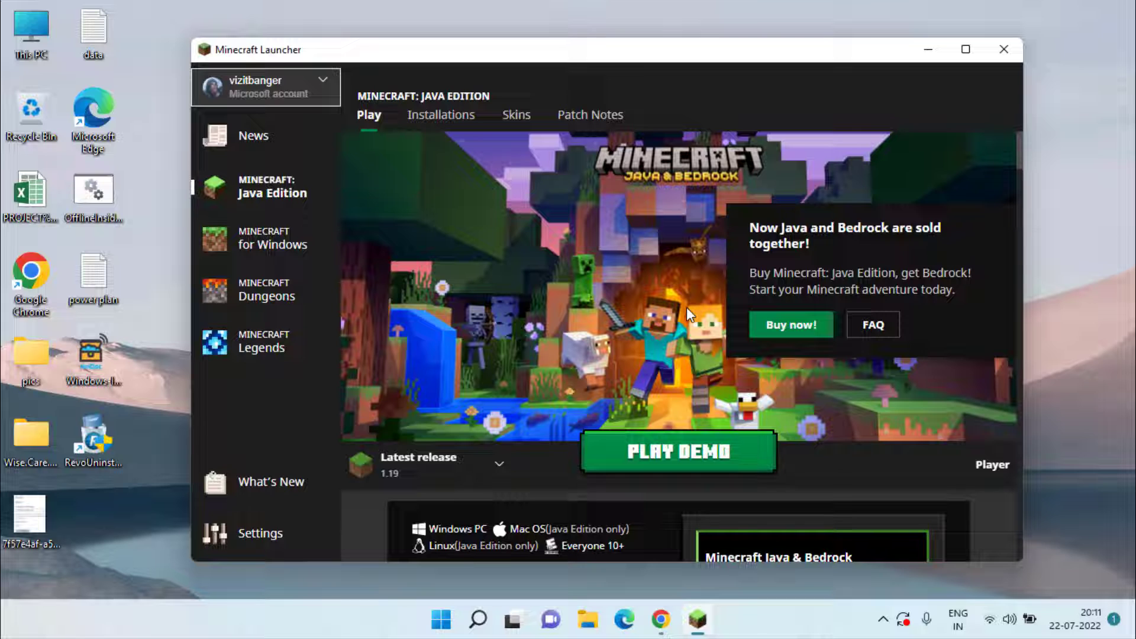
mouse_move(699, 313)
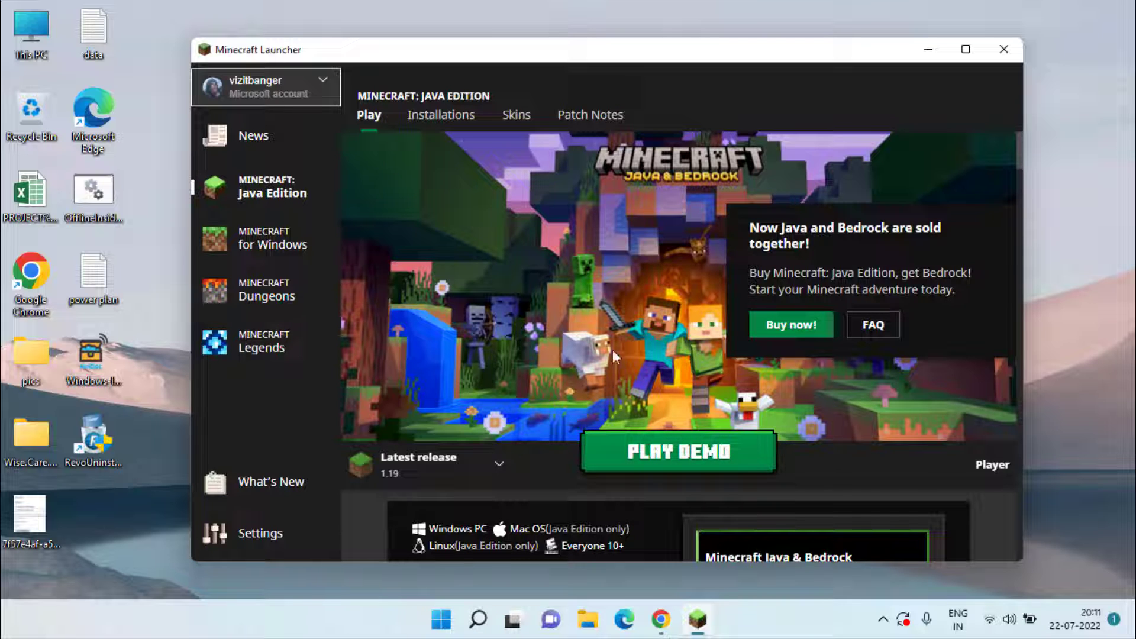
mouse_move(926, 358)
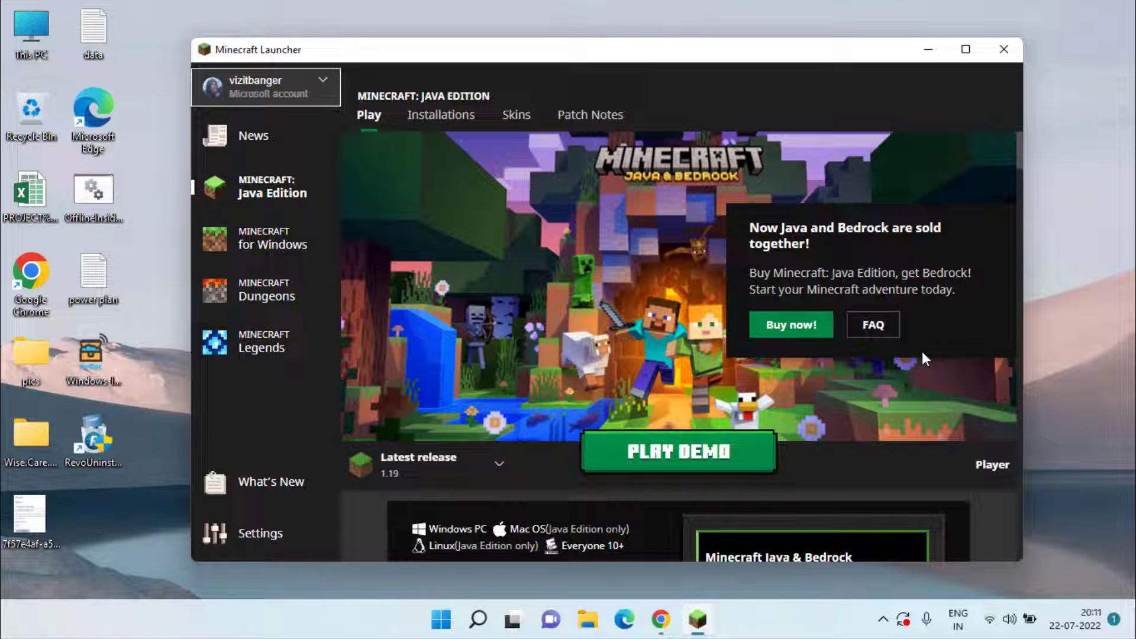
mouse_move(1003, 51)
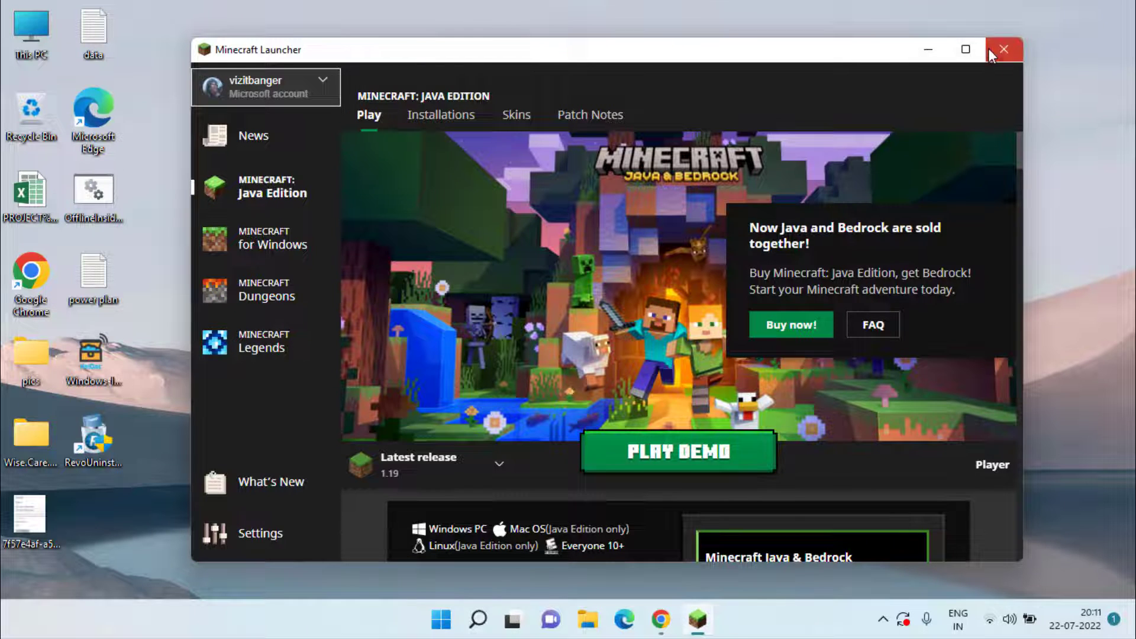
Step: Close Minecraft Launcher from its Java Edition page
click(1006, 48)
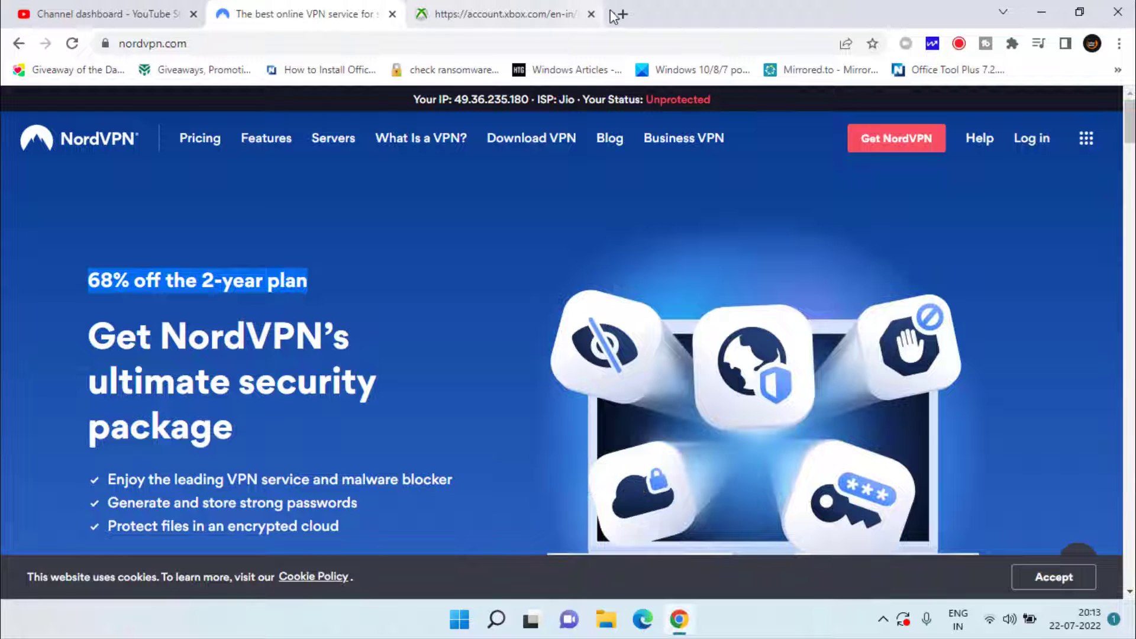
Step: Search 'minecraft.net download' in a new tab and open the Download Minecraft result
click(618, 16)
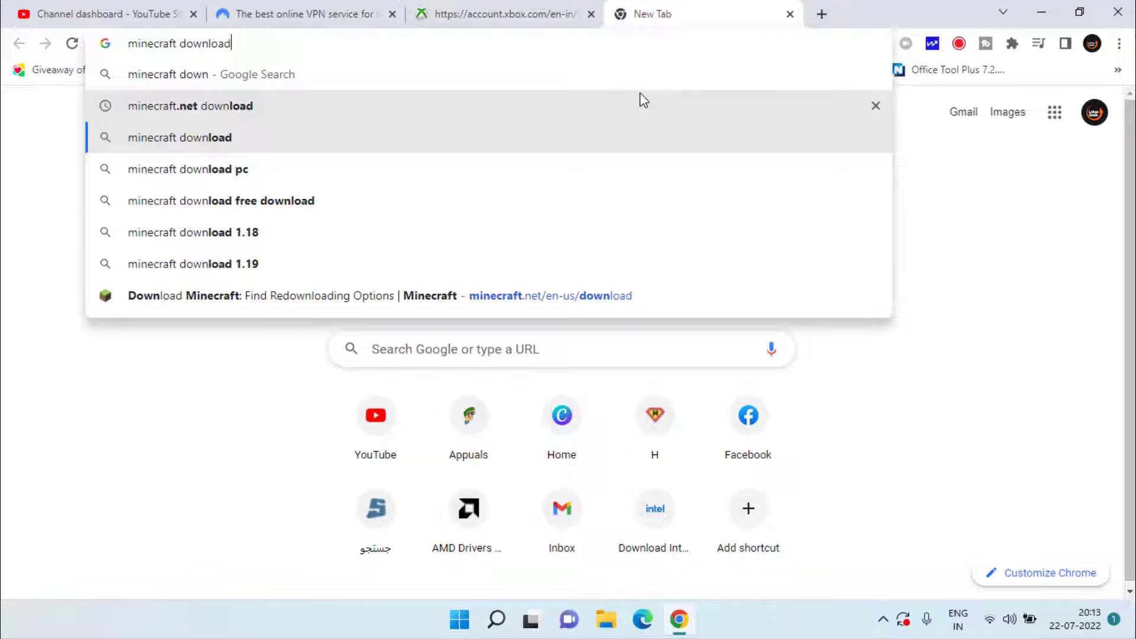
click(190, 105)
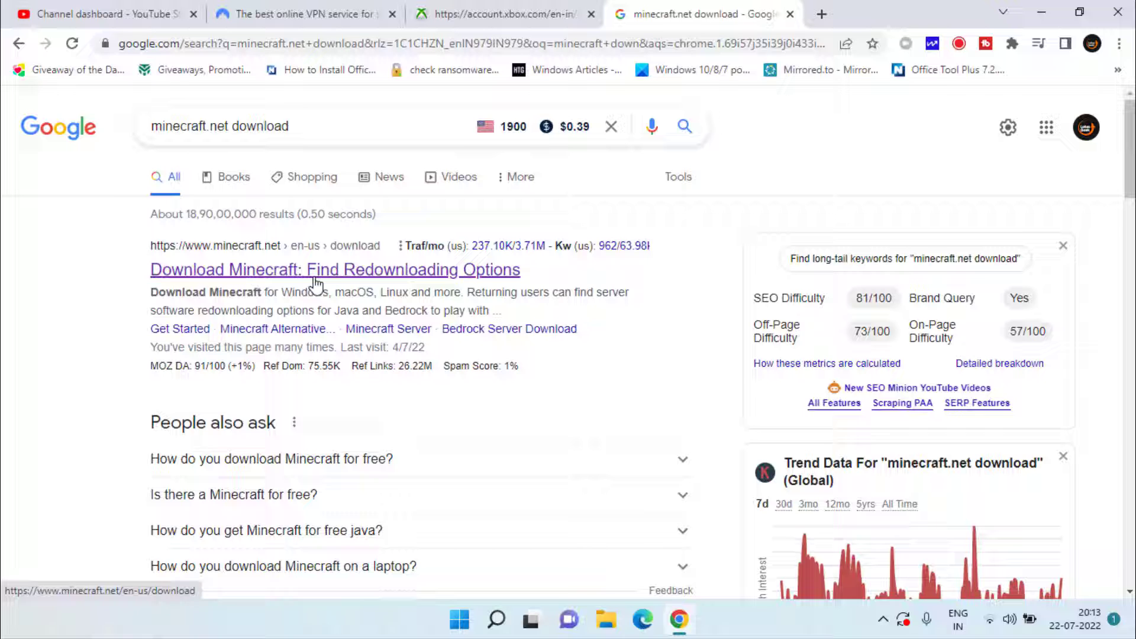
click(334, 270)
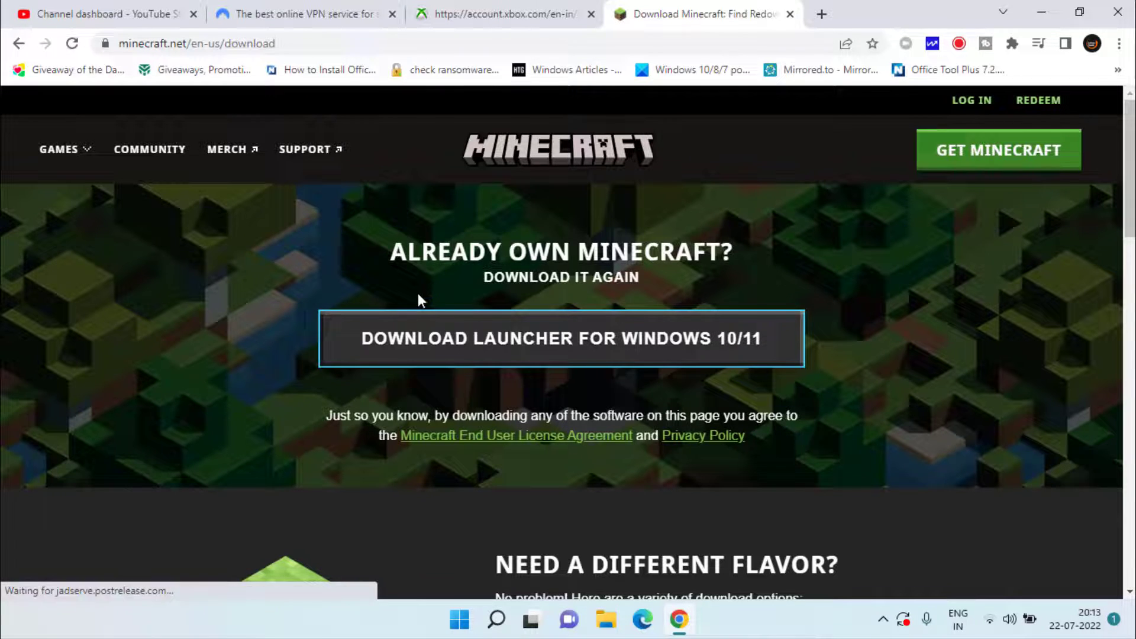
Step: Download MinecraftInstaller.exe for Windows 10/11, saving it to the Desktop
click(560, 338)
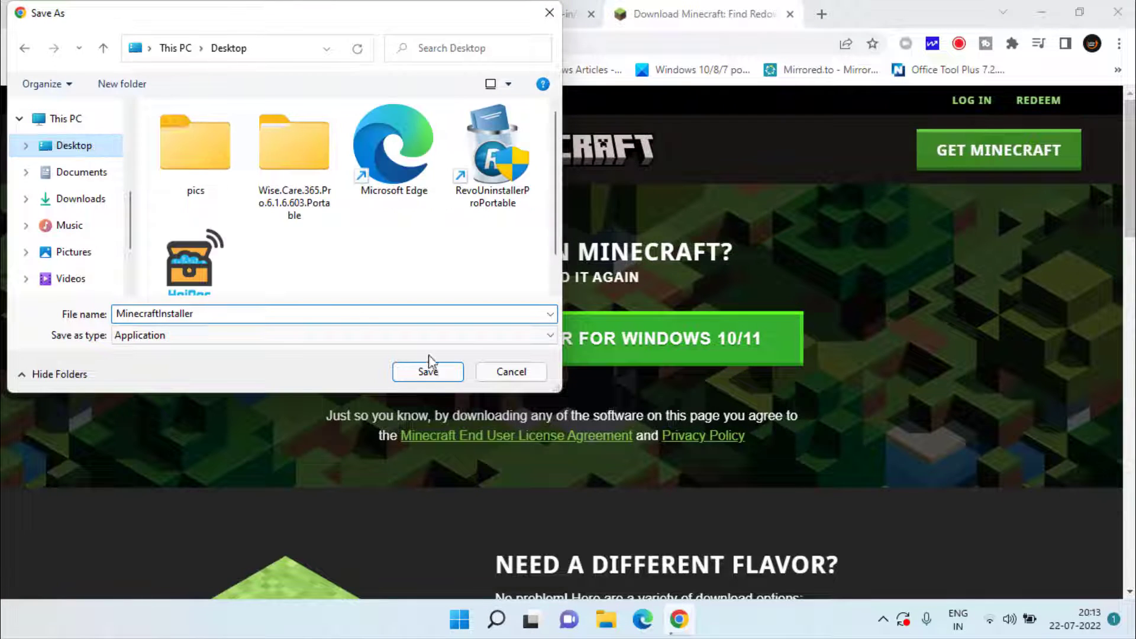
click(427, 372)
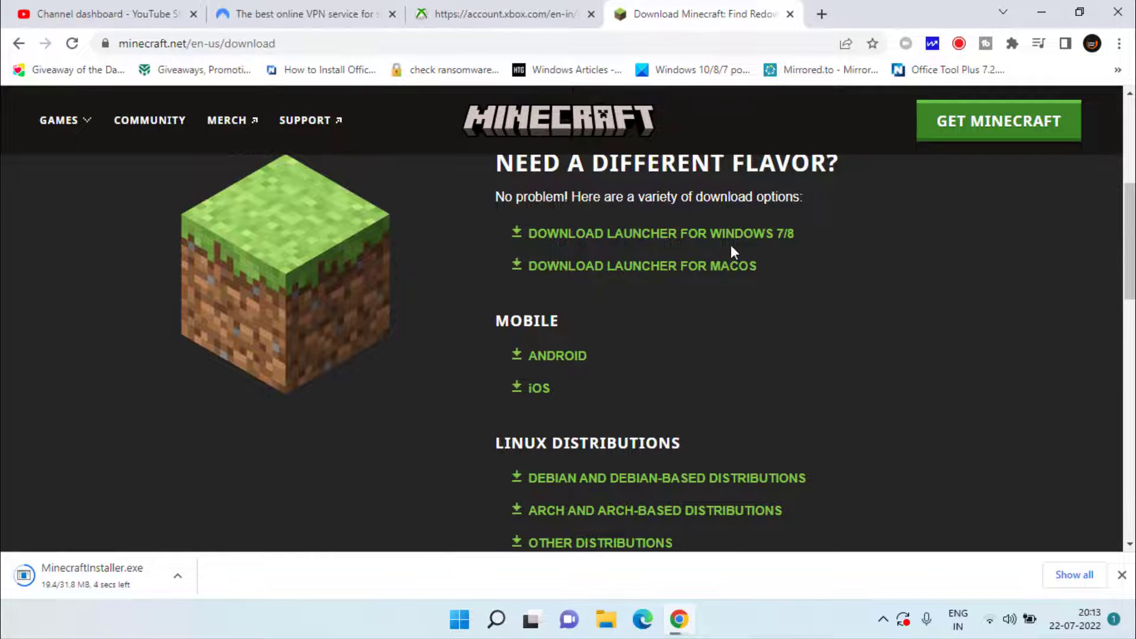
mouse_move(651, 239)
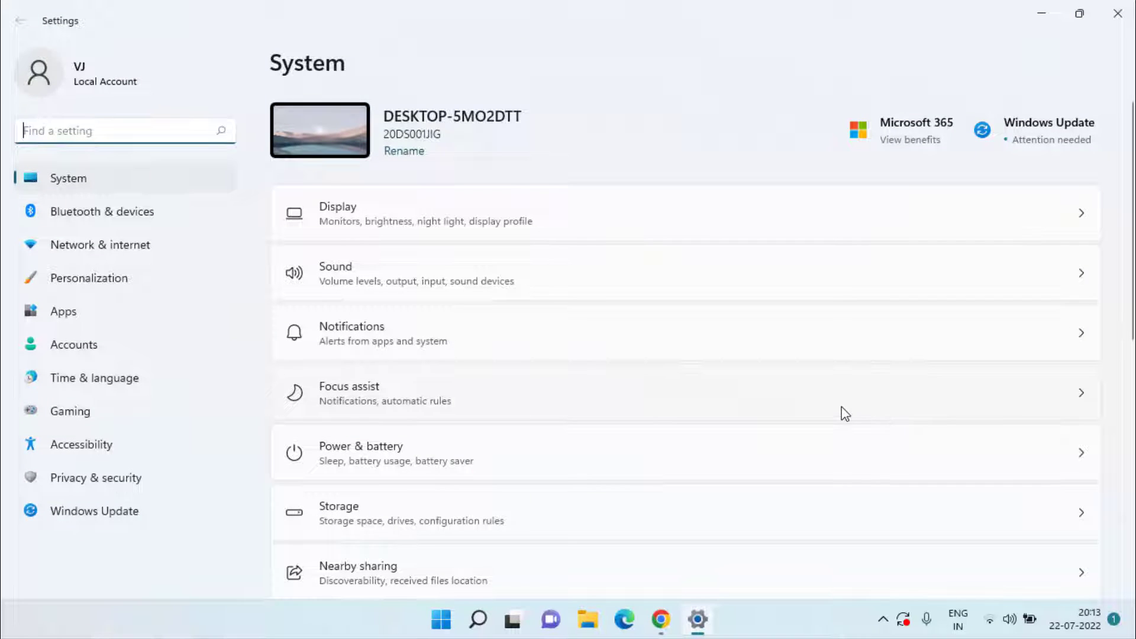
Step: Search installed apps for 'mine' and open Minecraft Launcher's options menu to uninstall
click(63, 311)
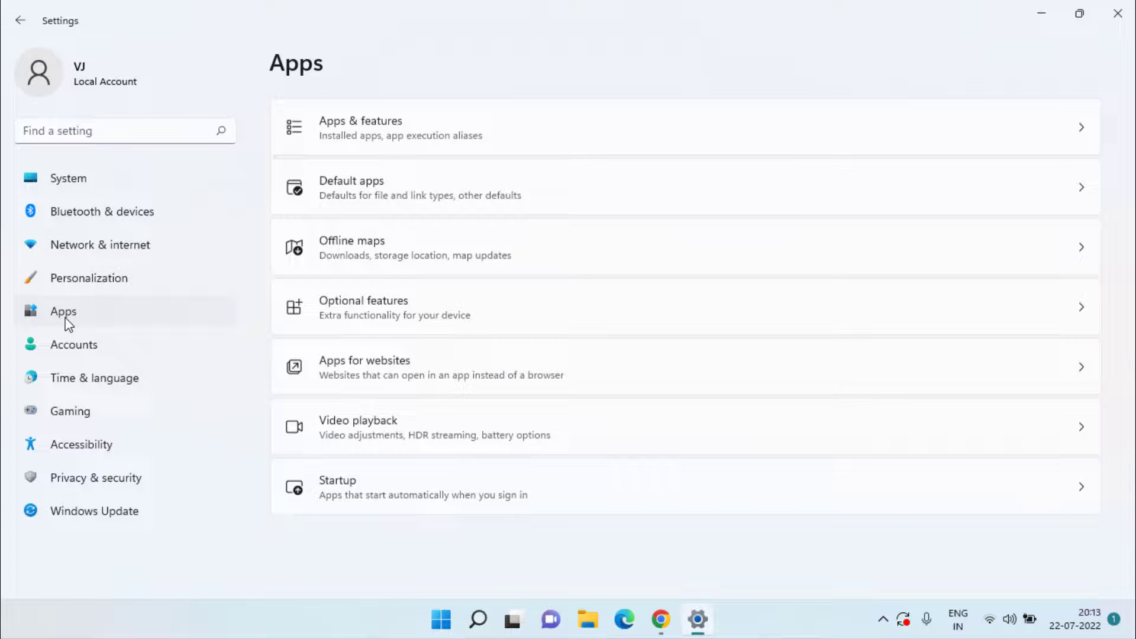
click(361, 128)
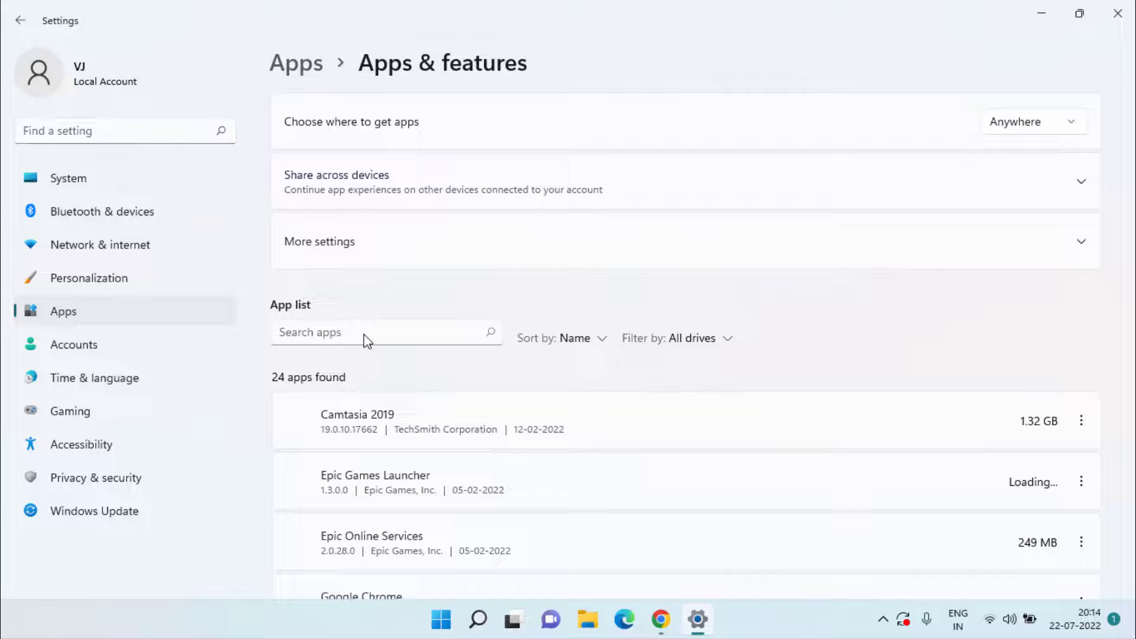
text(minecra)
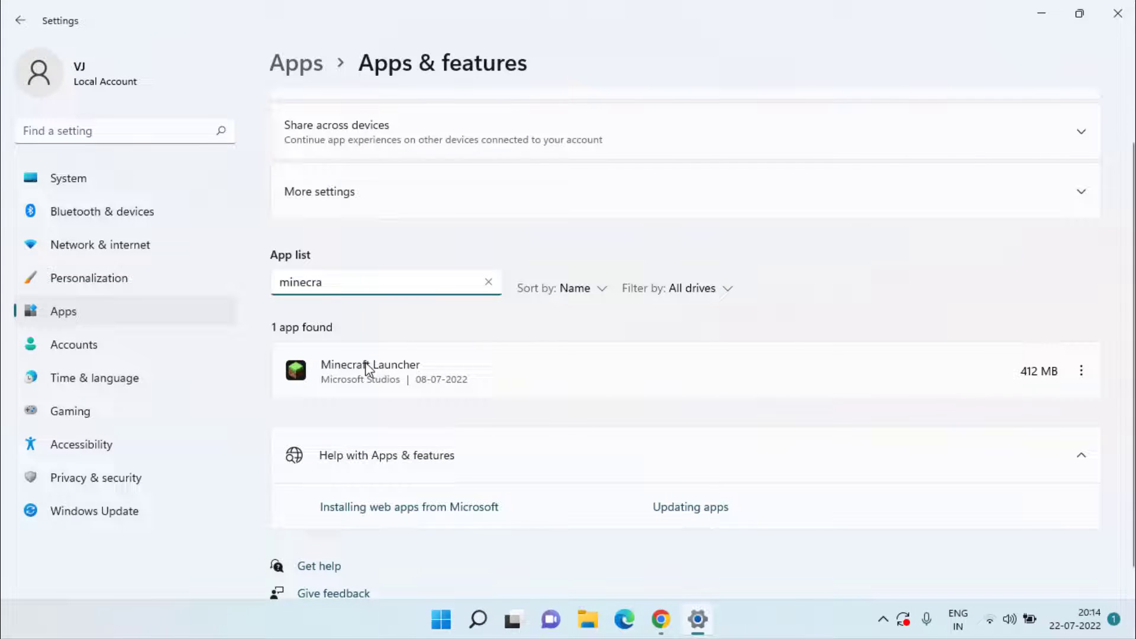
click(1082, 371)
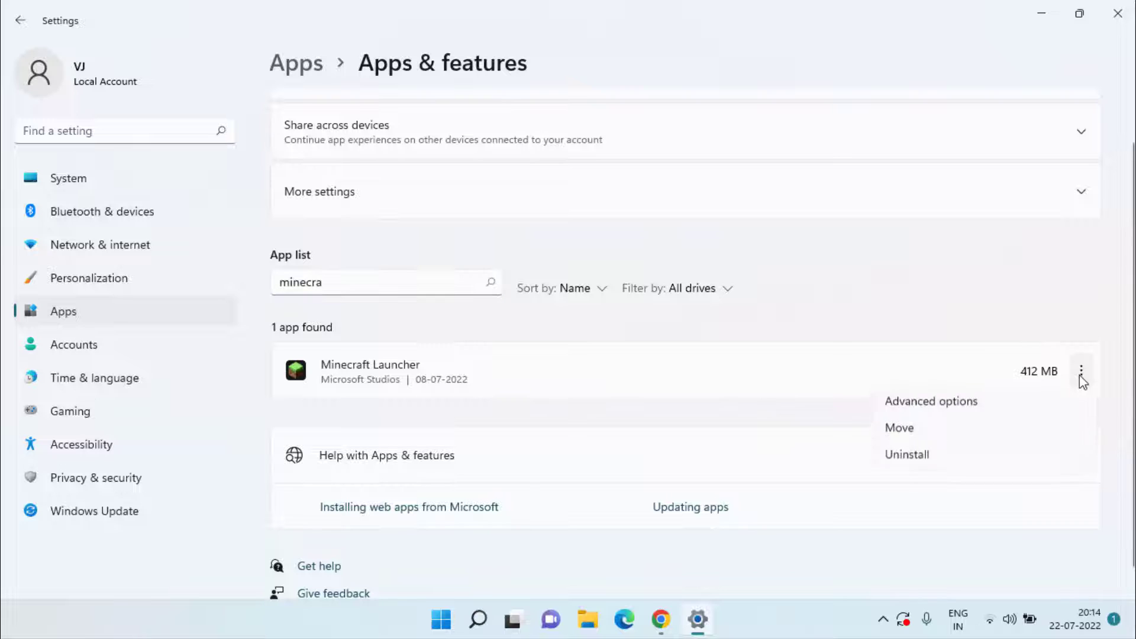
mouse_move(942, 466)
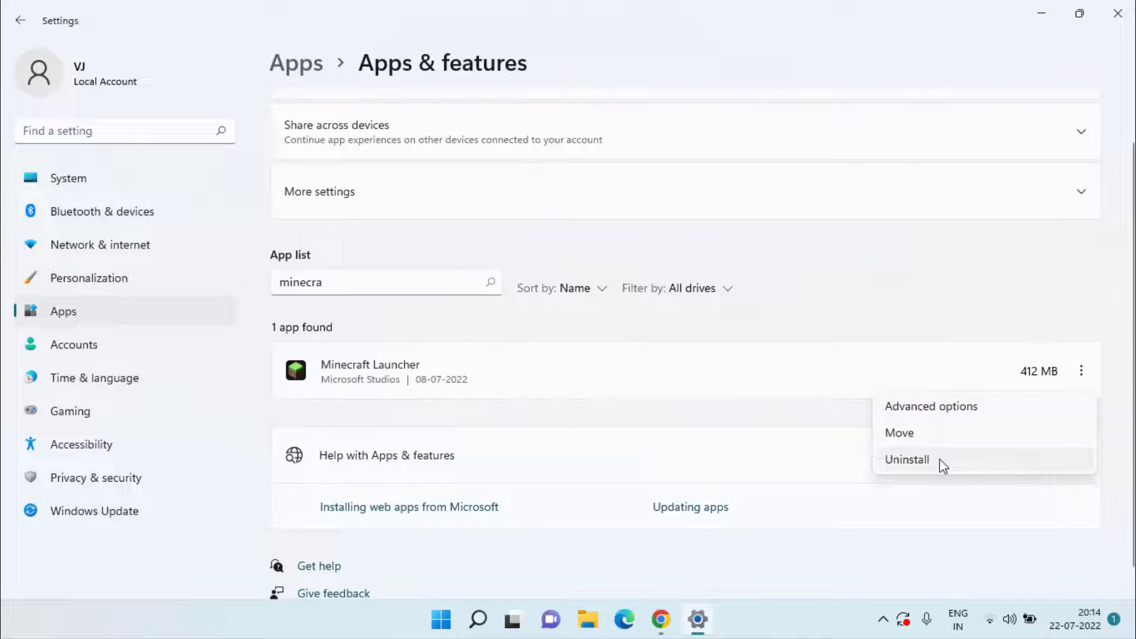
mouse_move(737, 243)
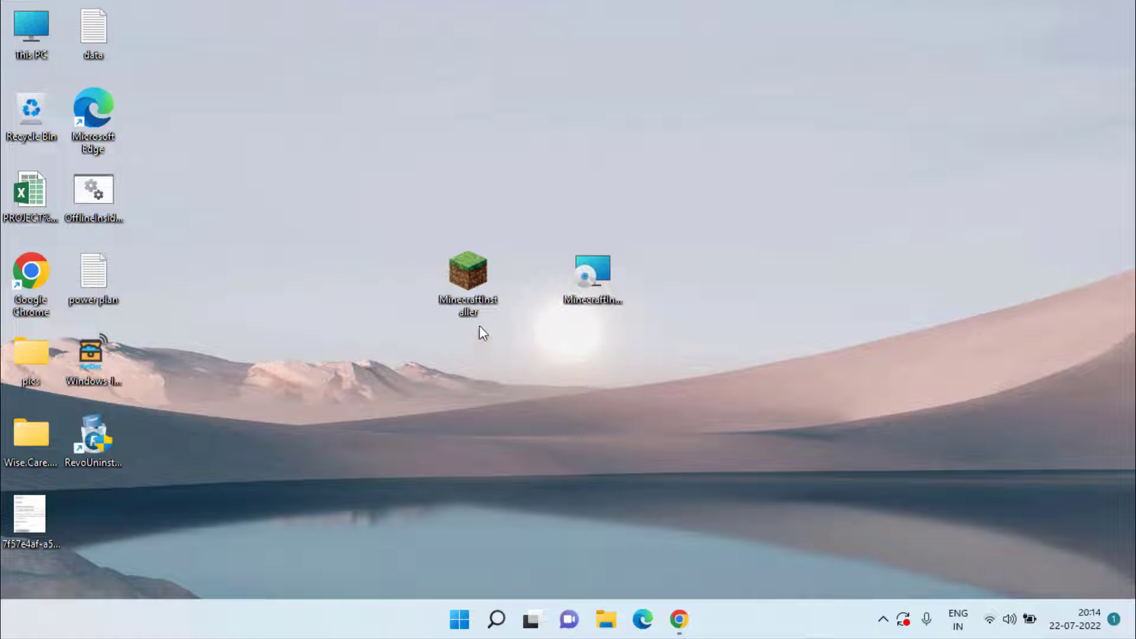
Step: Drag the MinecraftInstaller icon from mid-desktop up near the top of the screen
drag(467, 272, 467, 109)
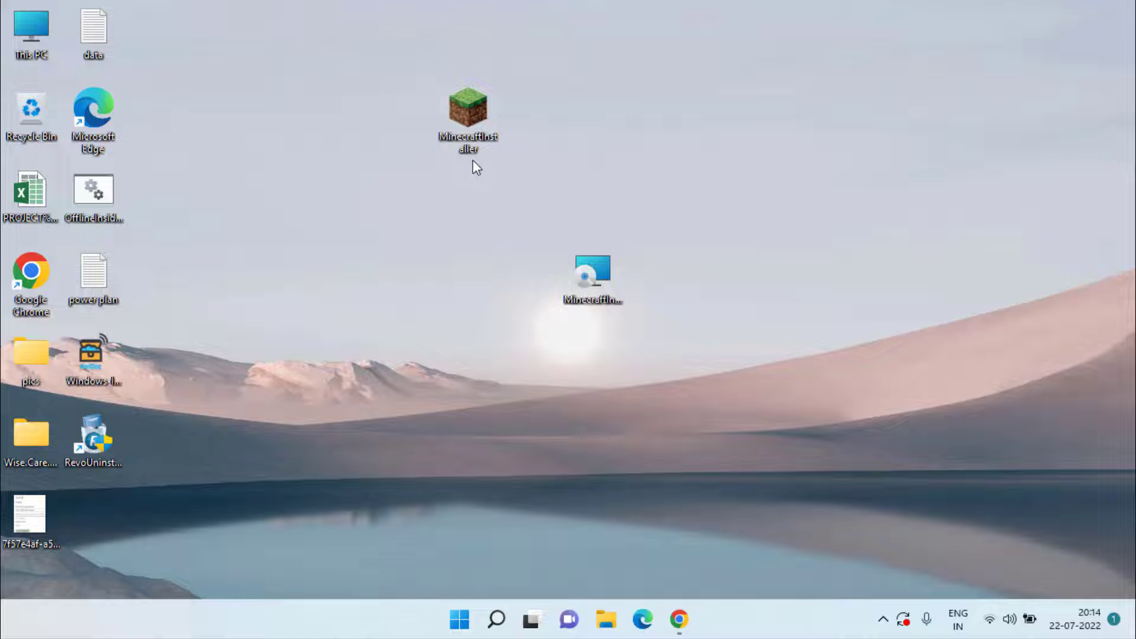
mouse_move(494, 140)
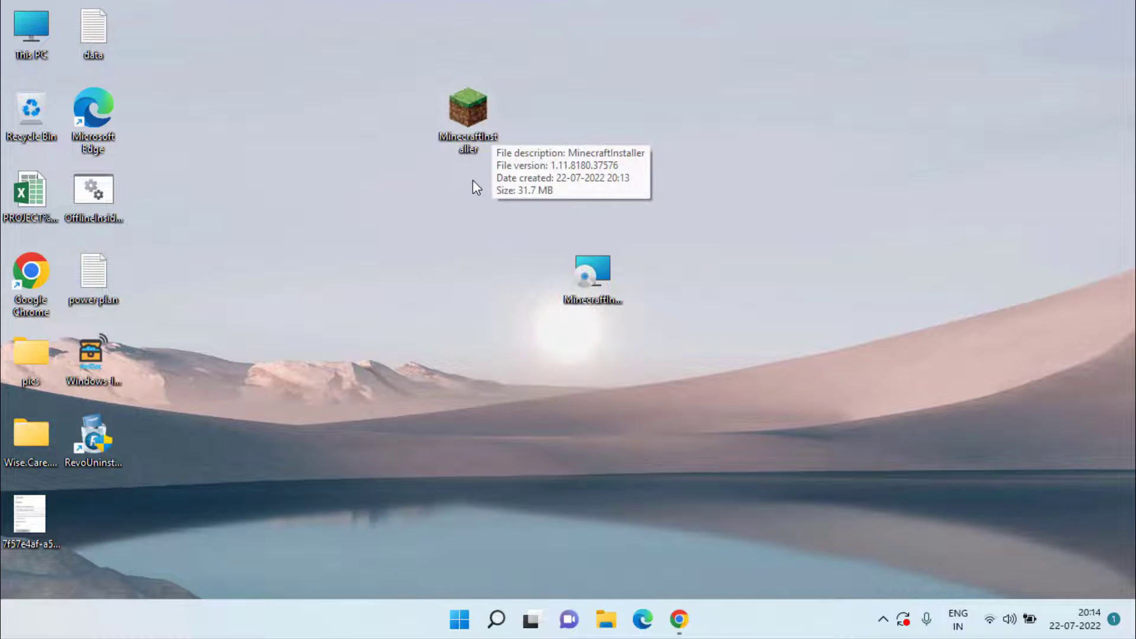
mouse_move(453, 145)
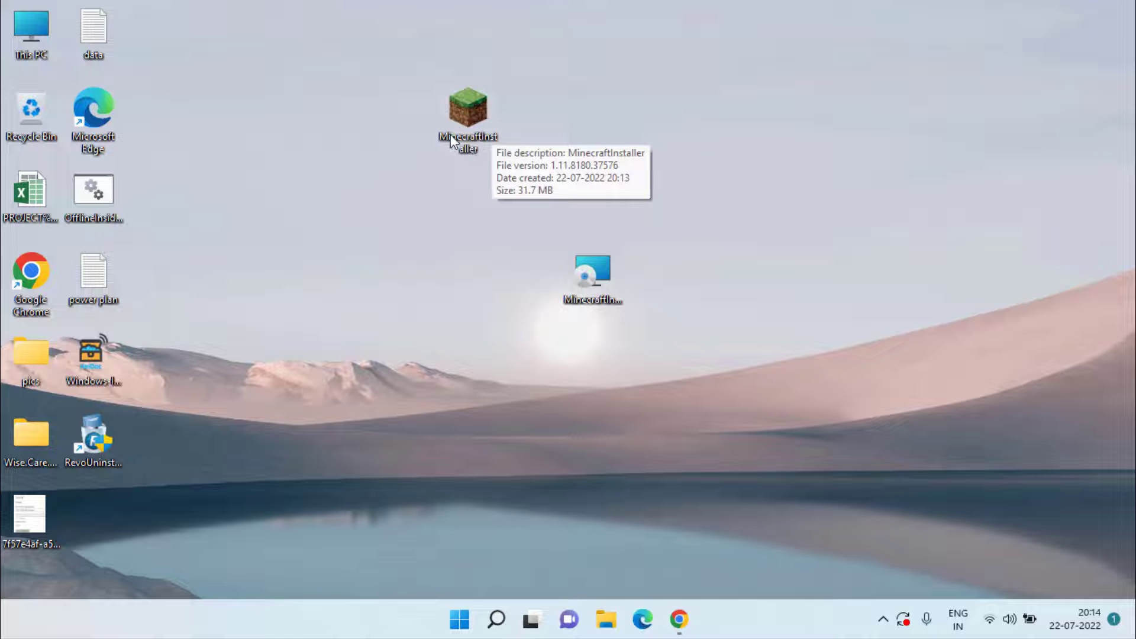
mouse_move(488, 7)
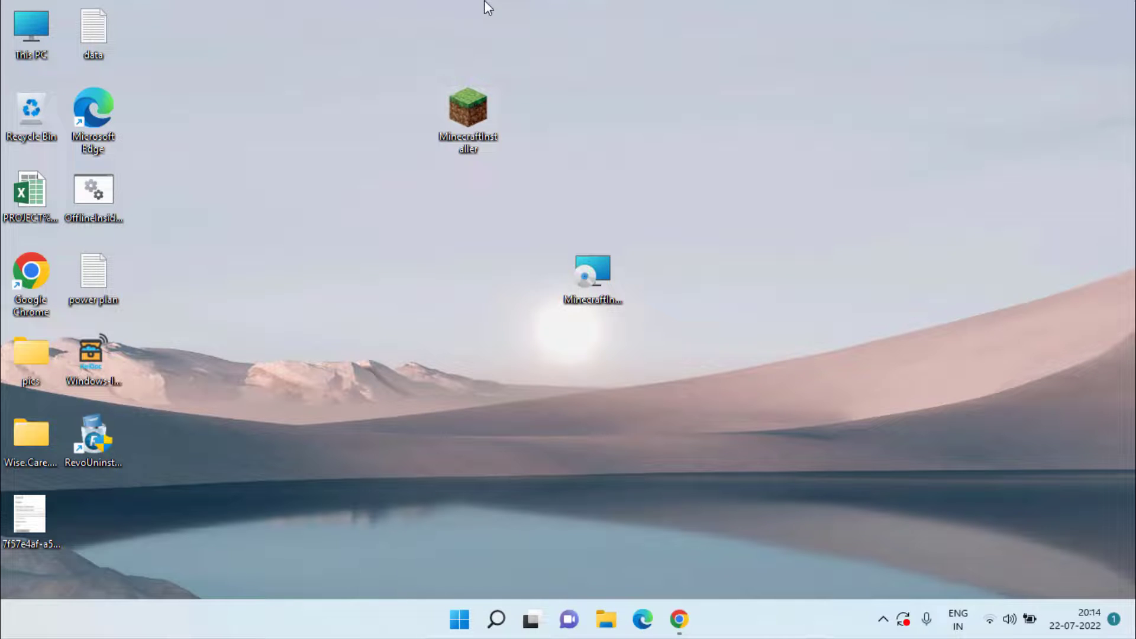
mouse_move(493, 109)
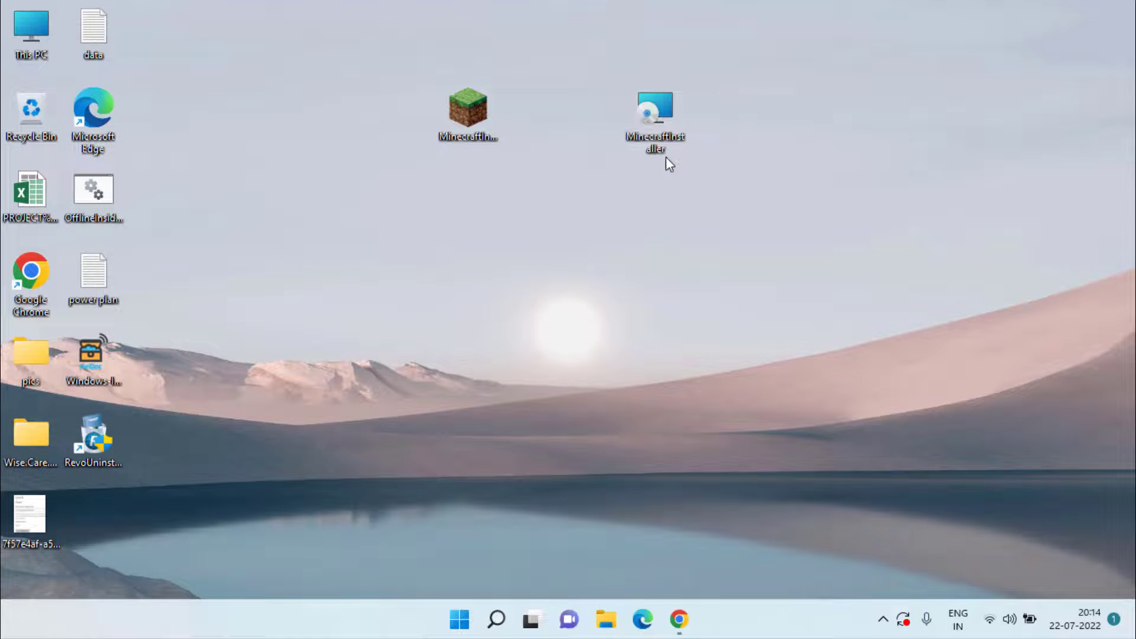
mouse_move(690, 58)
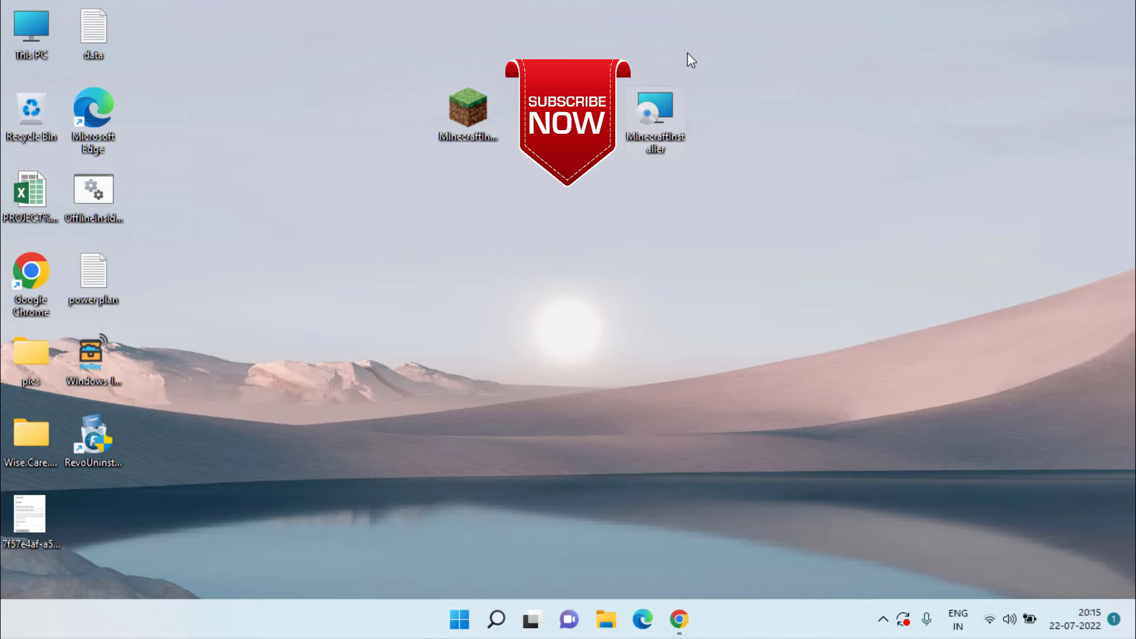
mouse_move(828, 69)
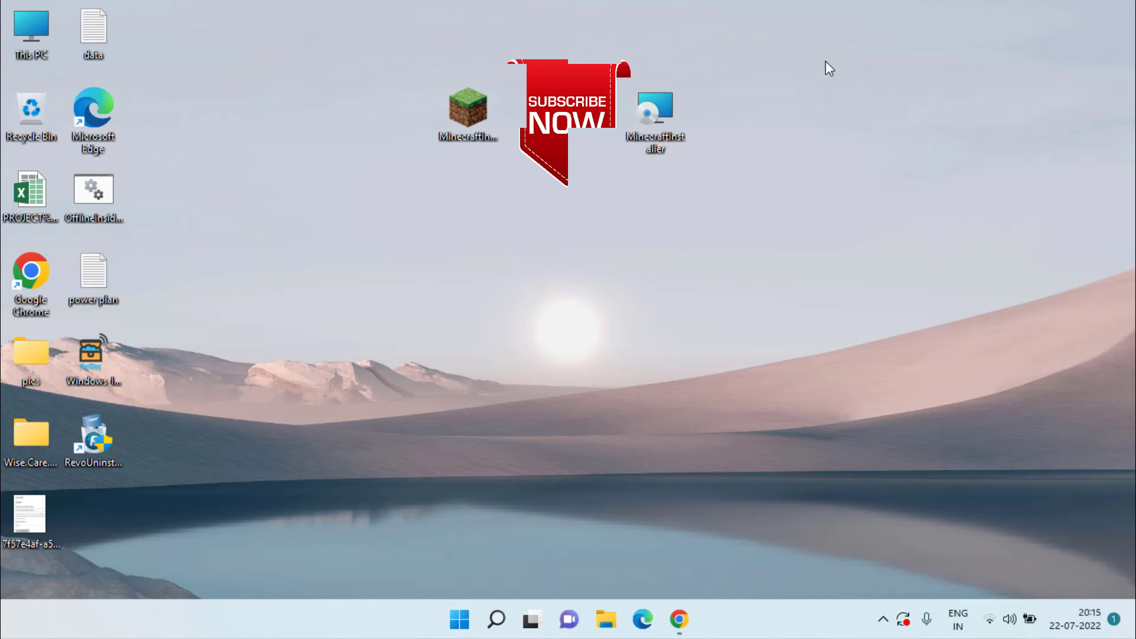